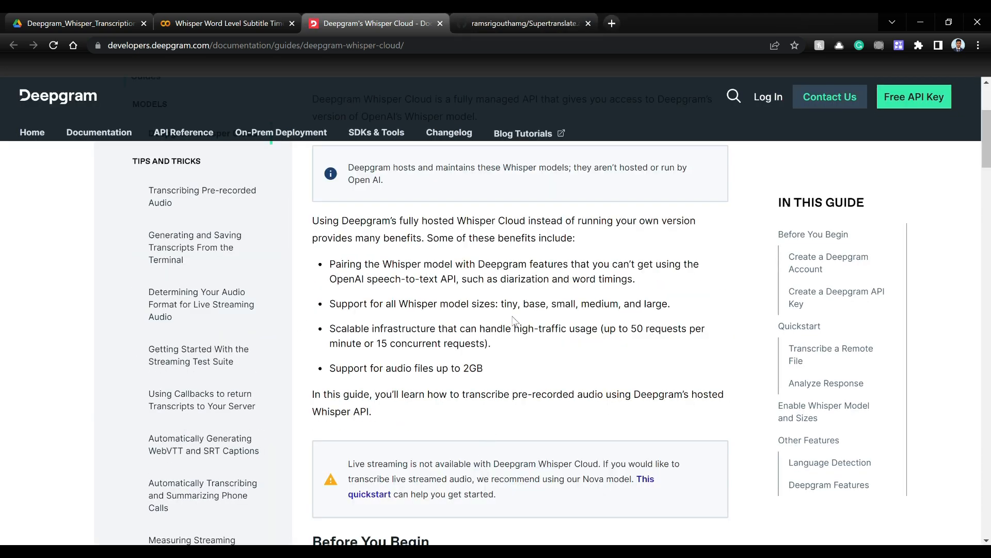
mouse_move(714, 309)
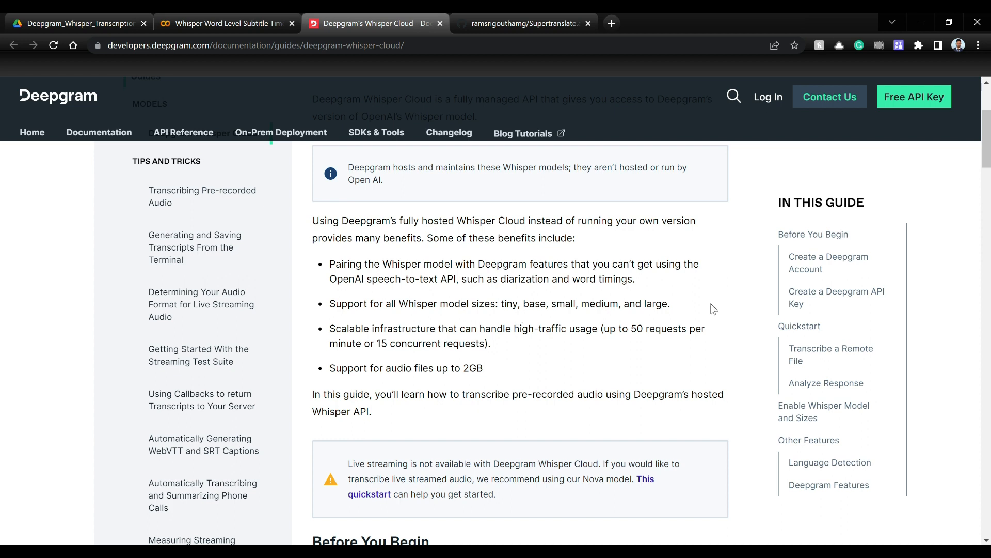
mouse_move(402, 394)
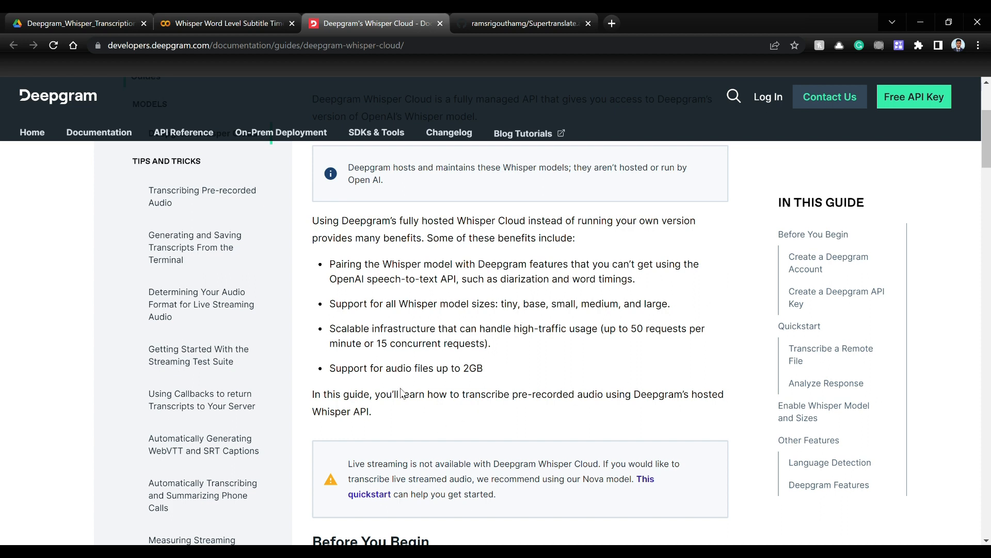
mouse_move(486, 374)
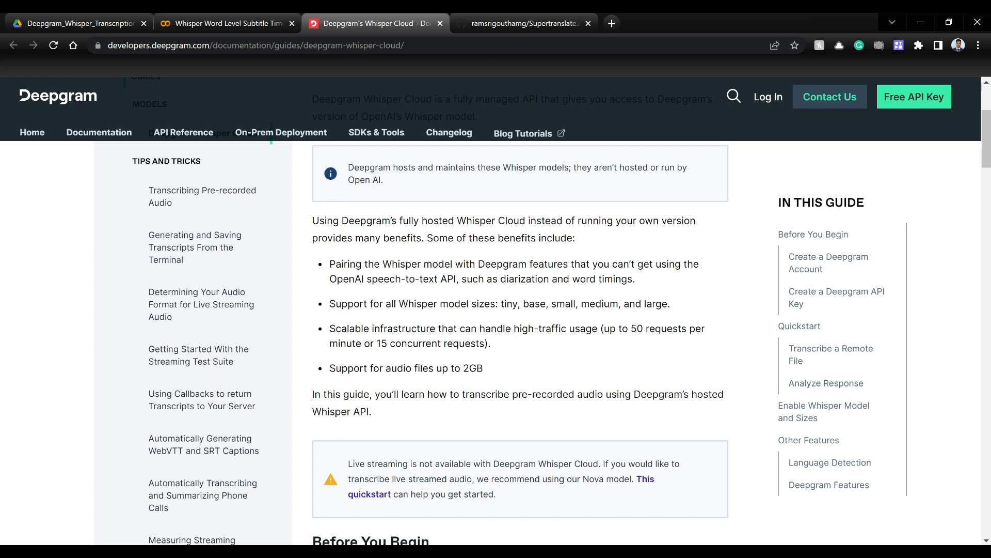
mouse_move(523, 428)
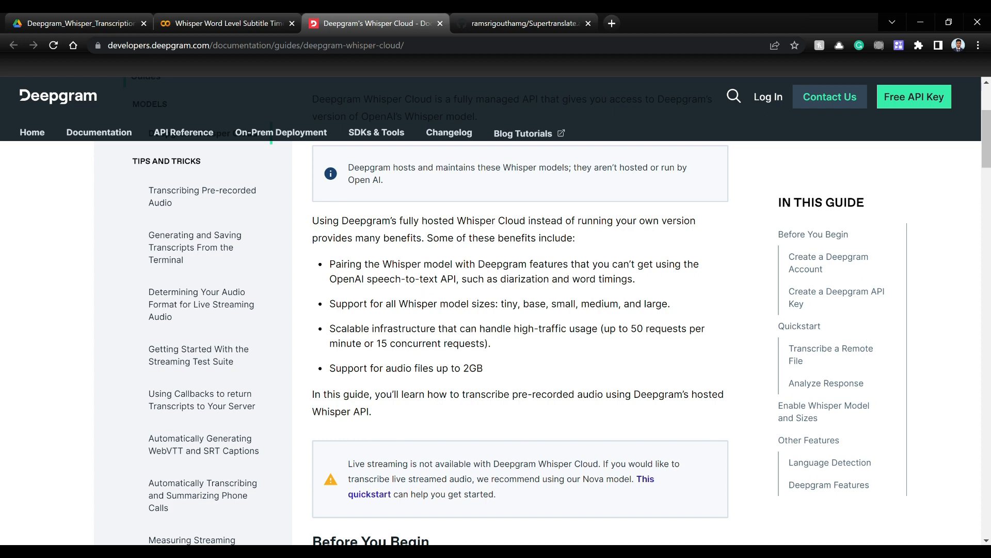
mouse_move(477, 291)
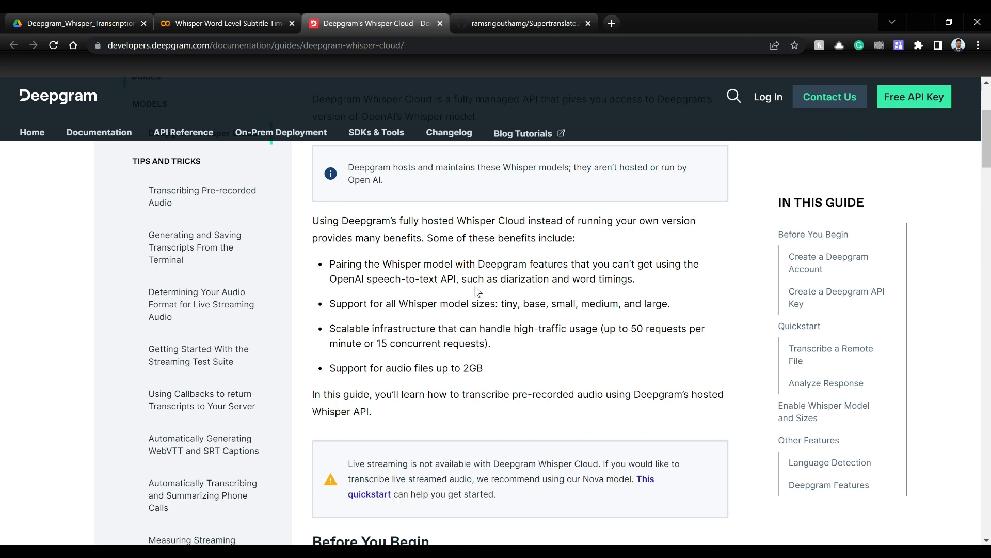
mouse_move(690, 286)
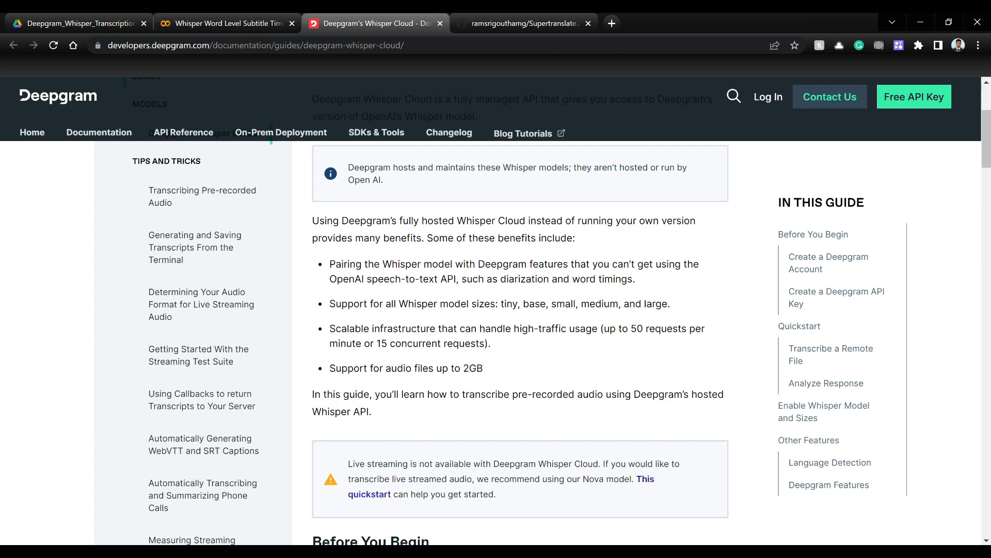
mouse_move(524, 361)
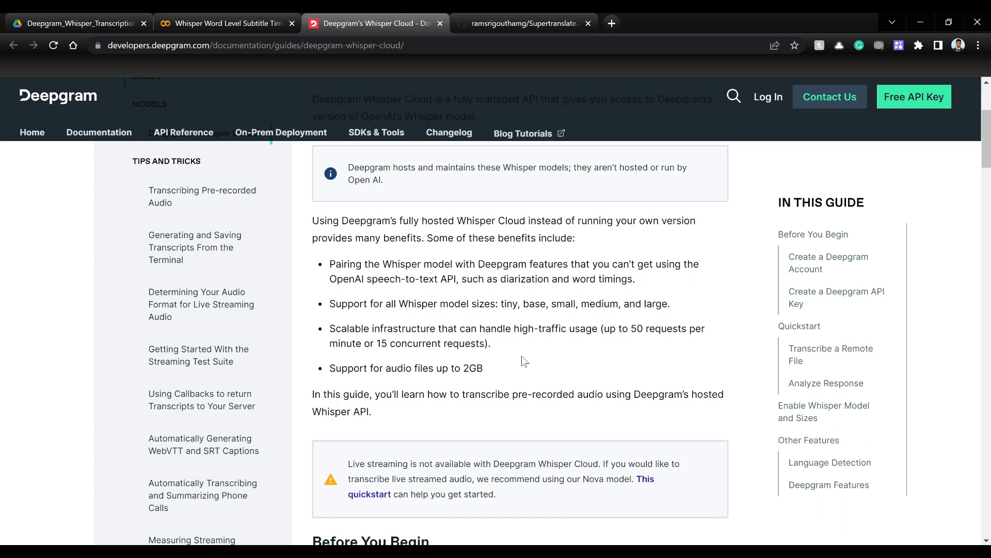
mouse_move(352, 363)
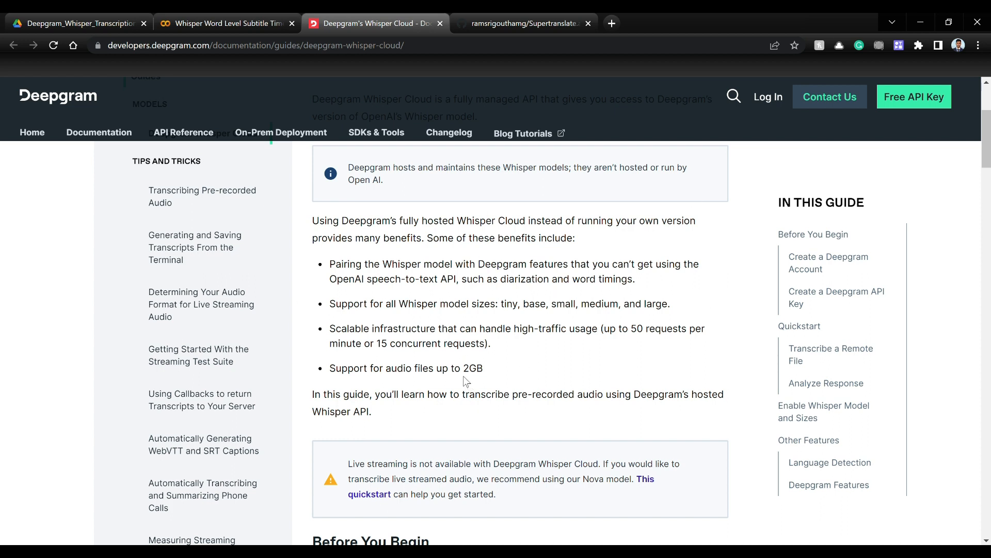
Step: Review the Quickstart curl request and its API key placeholder, then return to the Whisper notebook
scroll("down", 3)
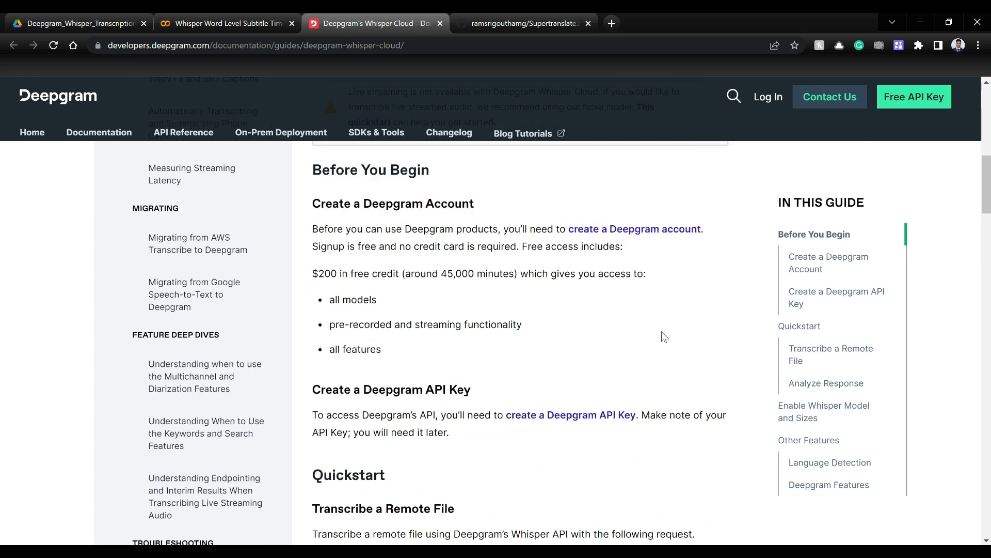
scroll("down", 3)
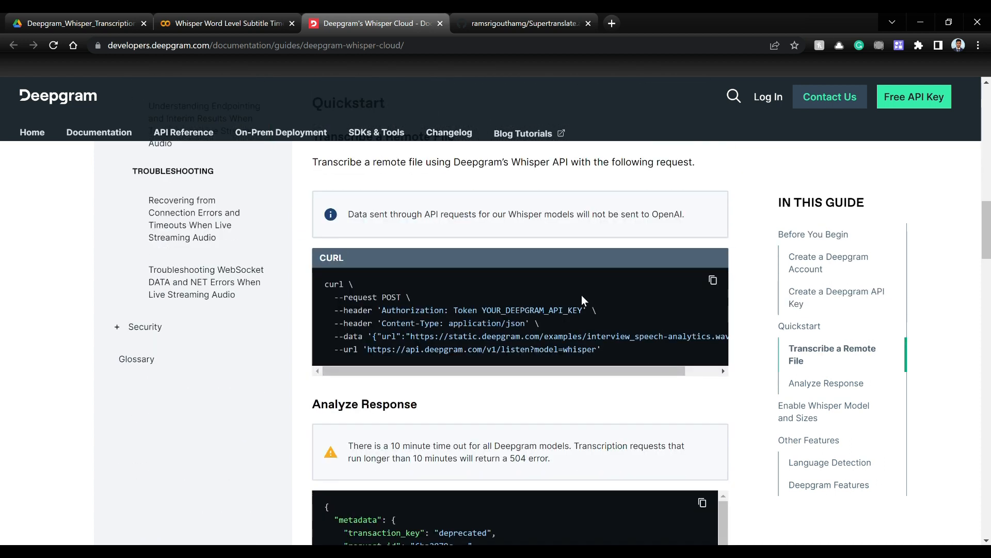
mouse_move(381, 332)
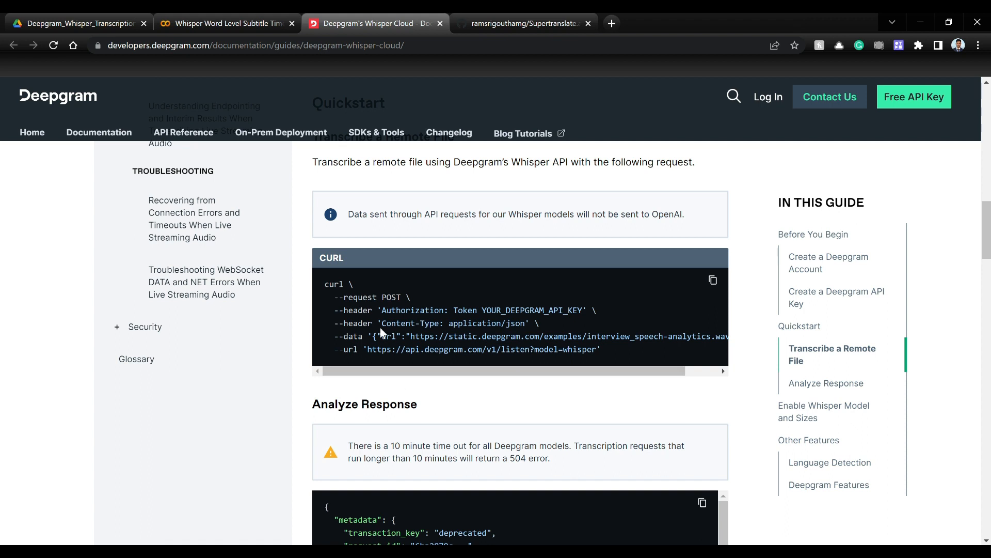
double_click(412, 310)
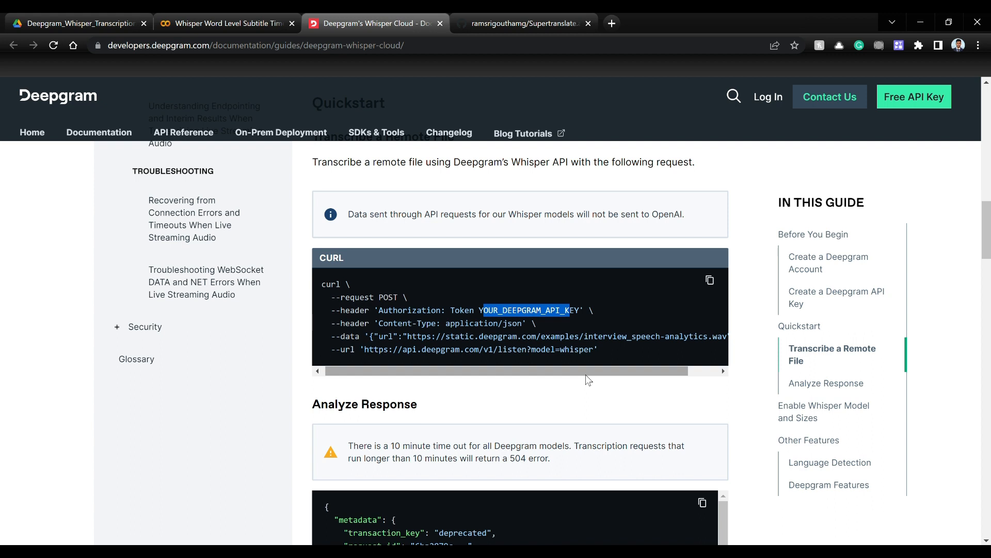
mouse_move(575, 374)
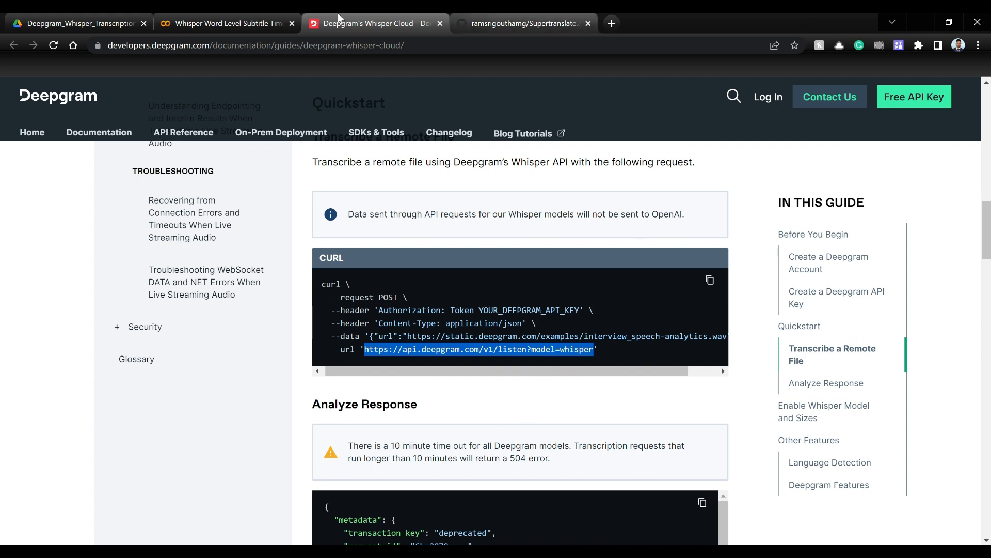
left_click(224, 23)
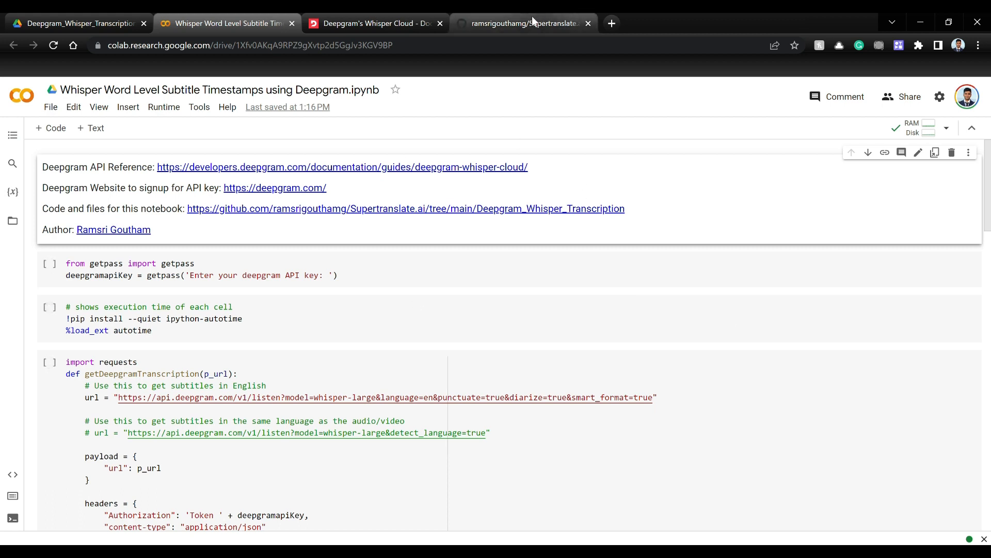
Step: Browse the Supertranslate.ai repo's Deepgram_Whisper_Transcription folder with its sample audio/video files
left_click(518, 23)
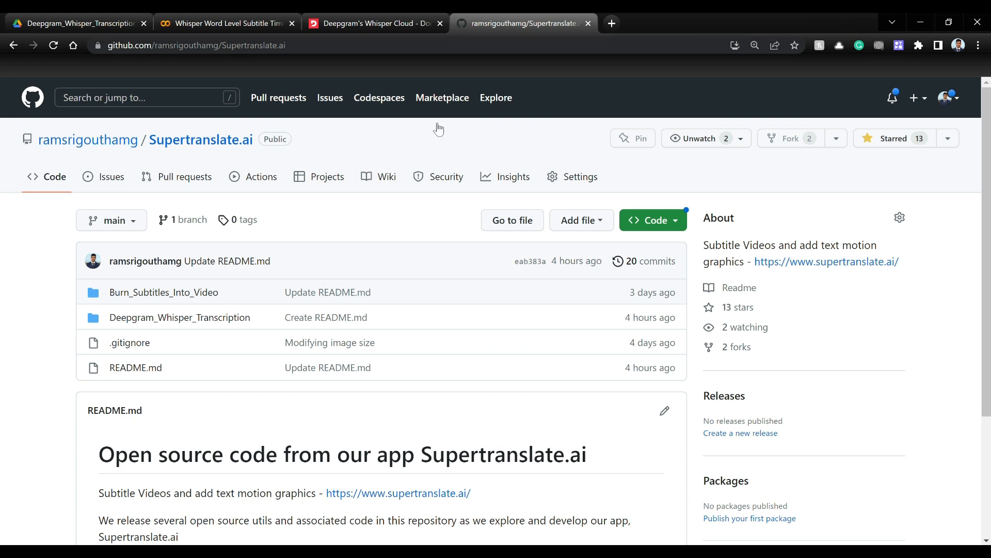
scroll("down", 3)
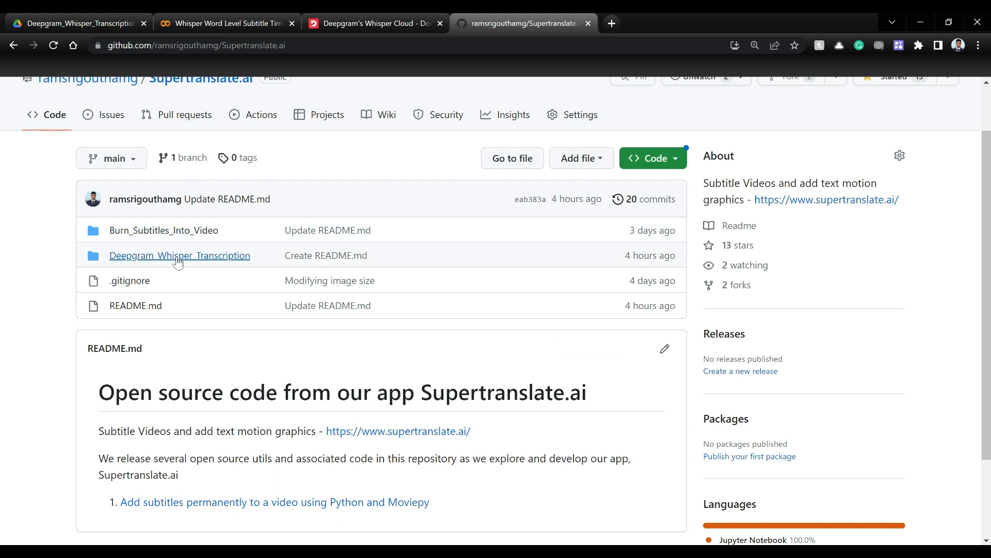
mouse_move(179, 255)
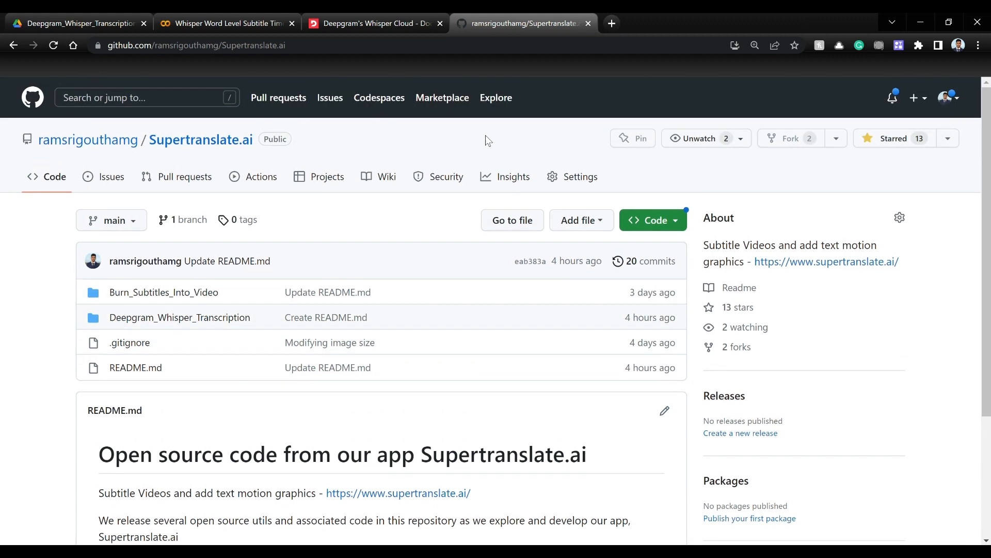
mouse_move(422, 333)
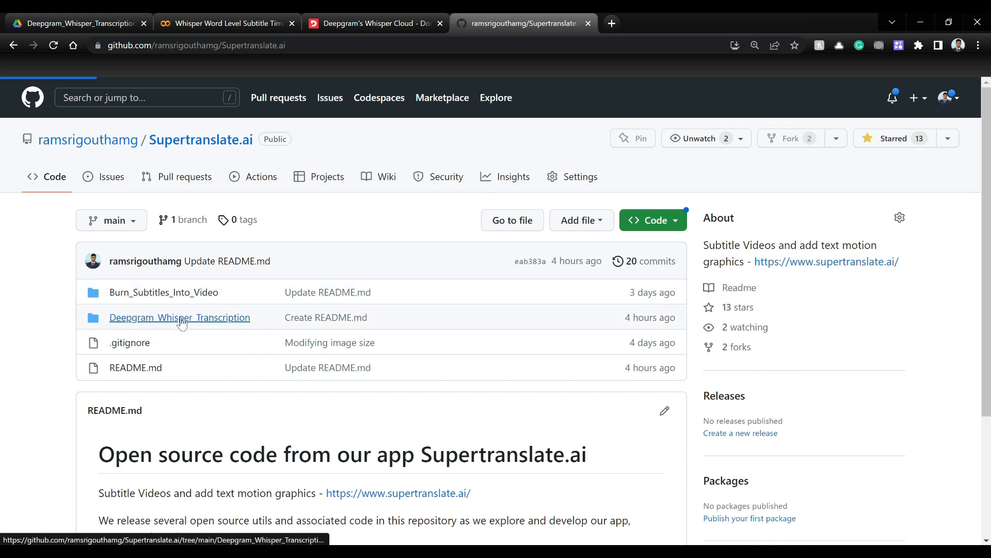
left_click(179, 317)
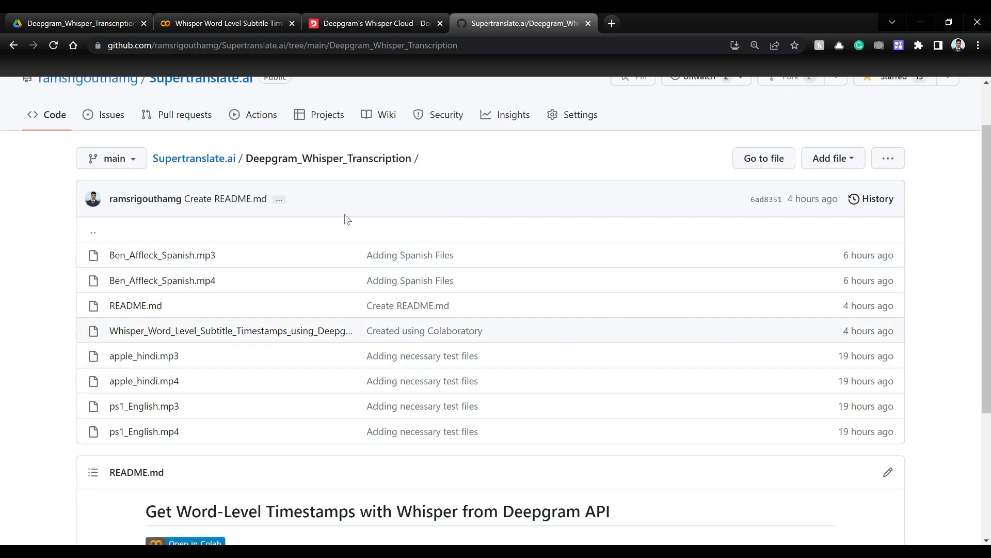
scroll("down", 3)
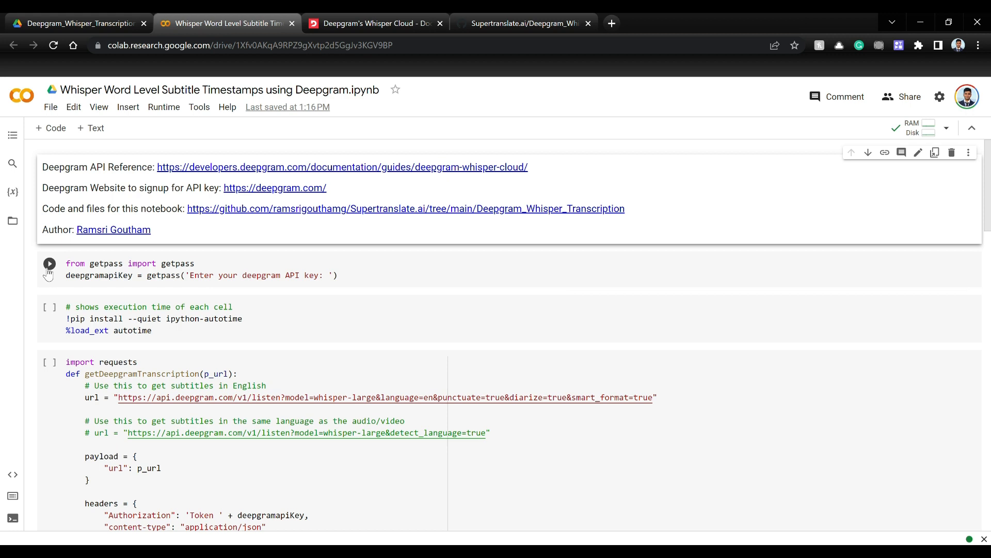
Step: Run the getpass cell to enter the Deepgram API key, then the autotime install cell
left_click(48, 263)
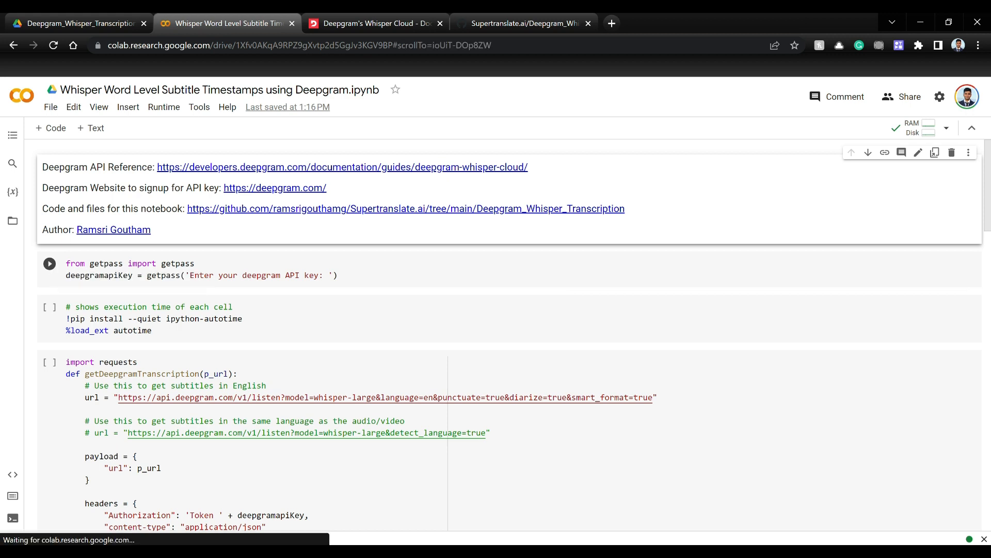
left_click(50, 263)
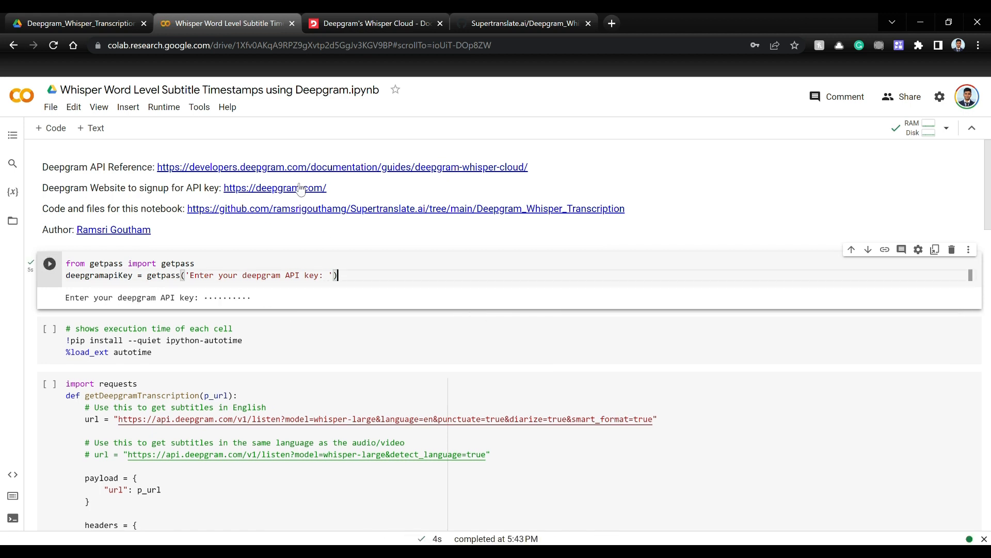
mouse_move(434, 167)
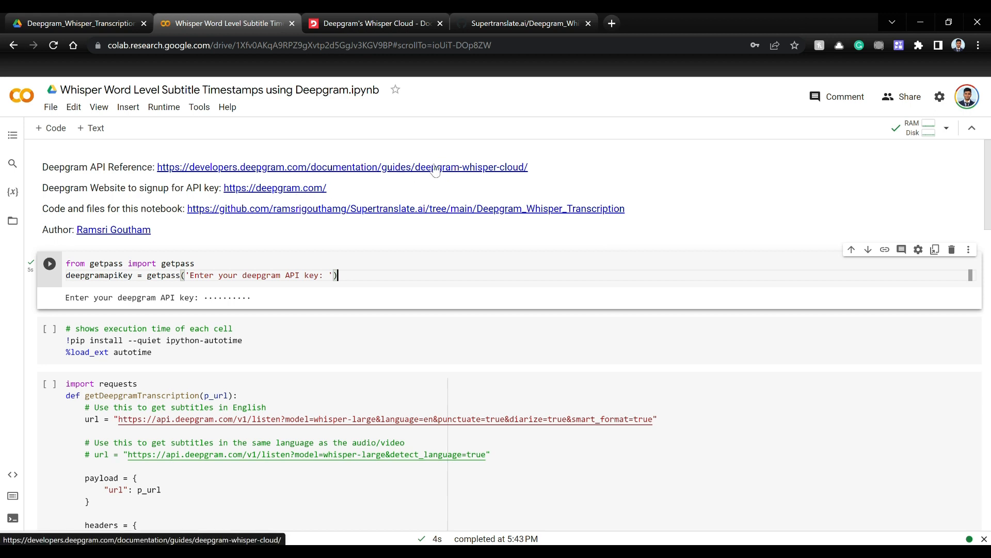
scroll("down", 3)
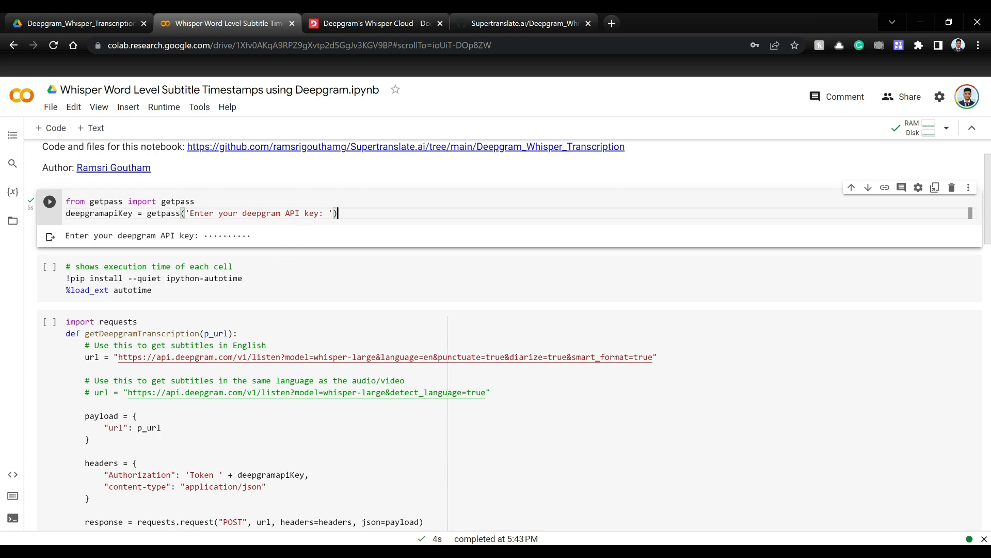
mouse_move(305, 249)
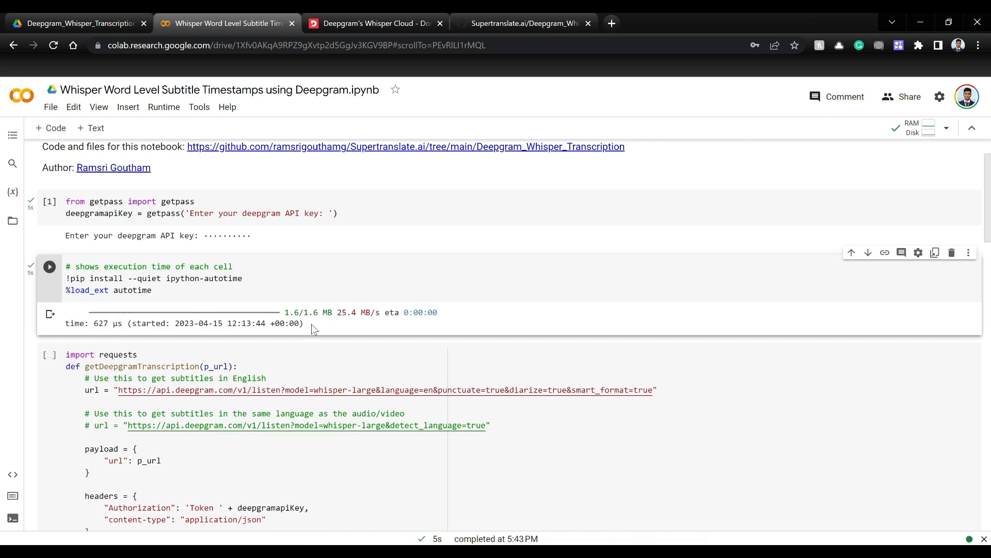
scroll("down", 3)
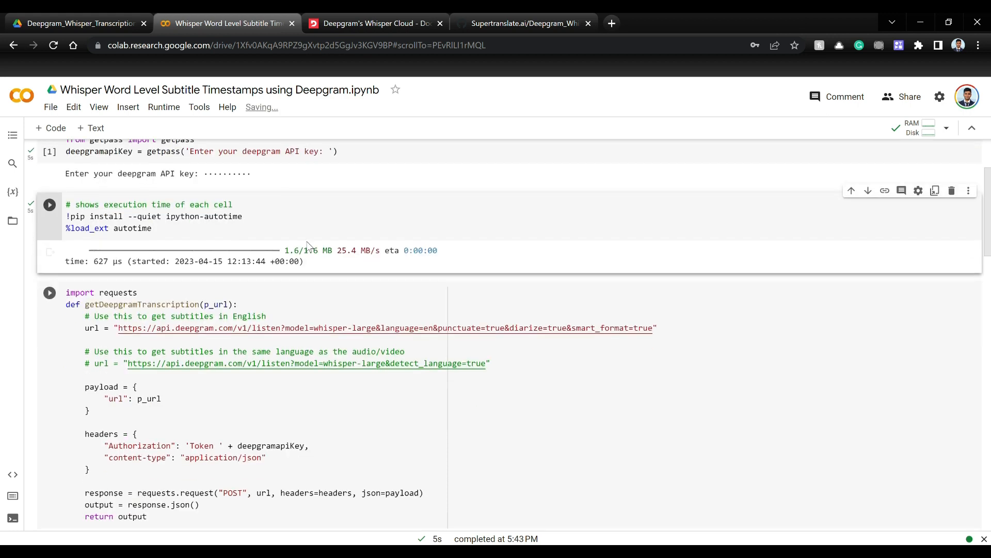
scroll("down", 3)
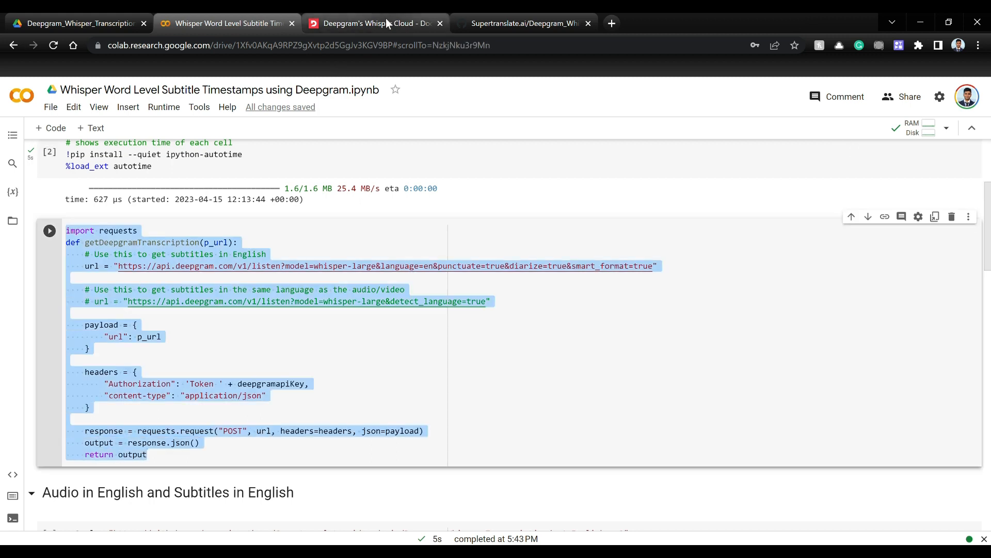
Step: Relate the function's p_url parameter to the payload url, then bring up the GitHub sample-files folder
left_click(373, 24)
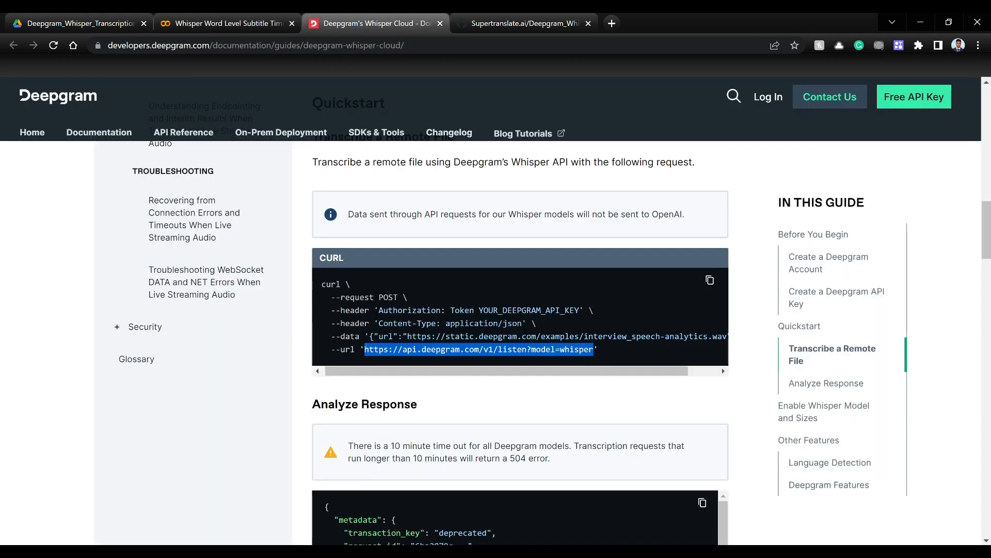
left_click(226, 23)
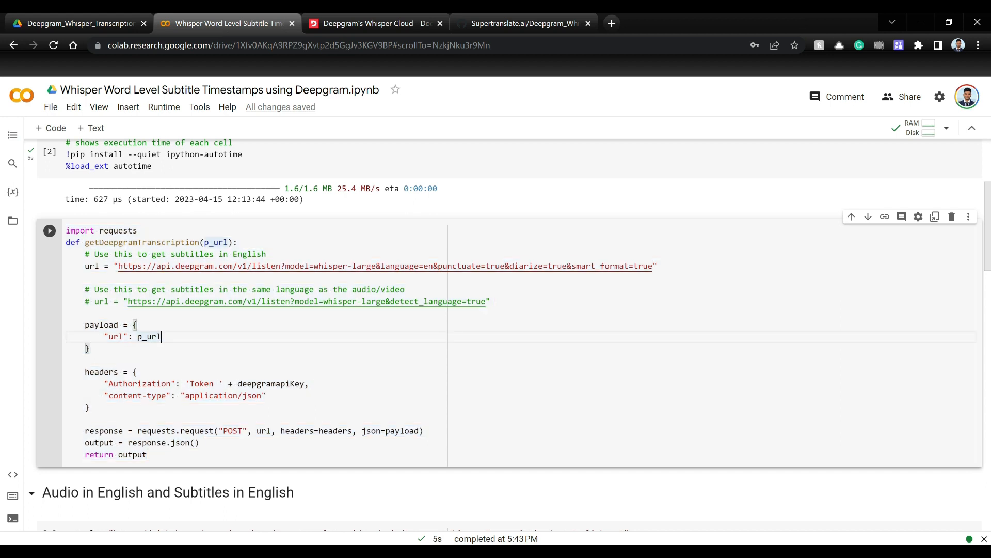
double_click(142, 241)
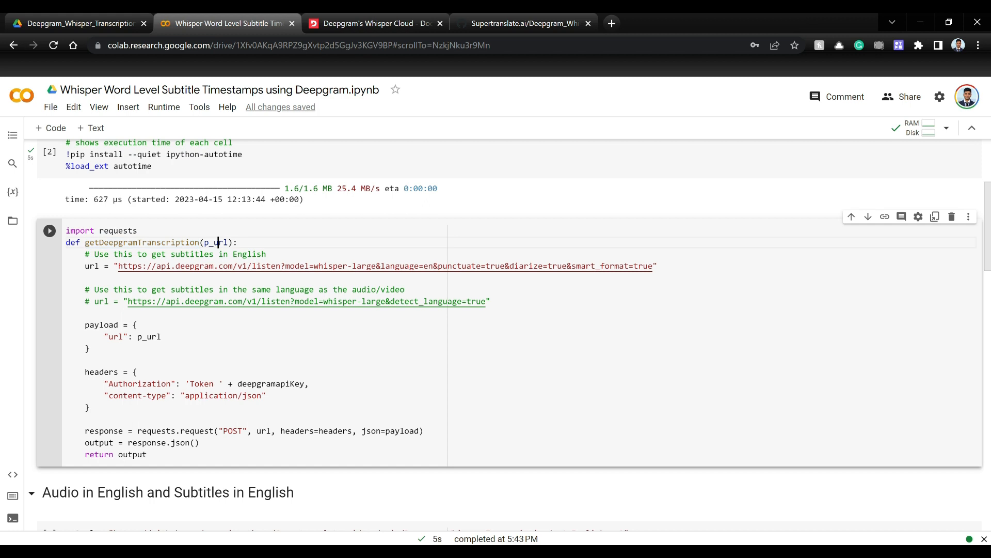
double_click(215, 242)
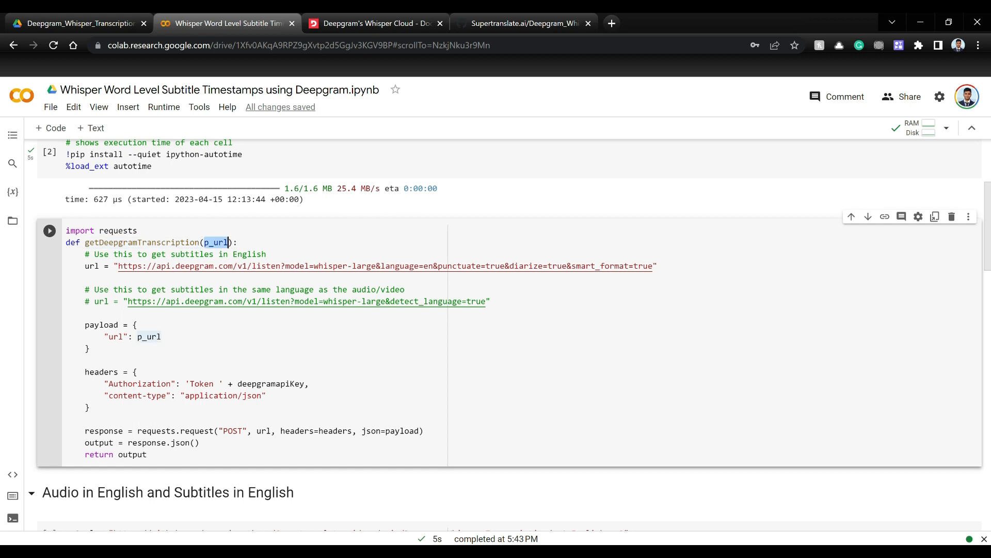
left_click(523, 23)
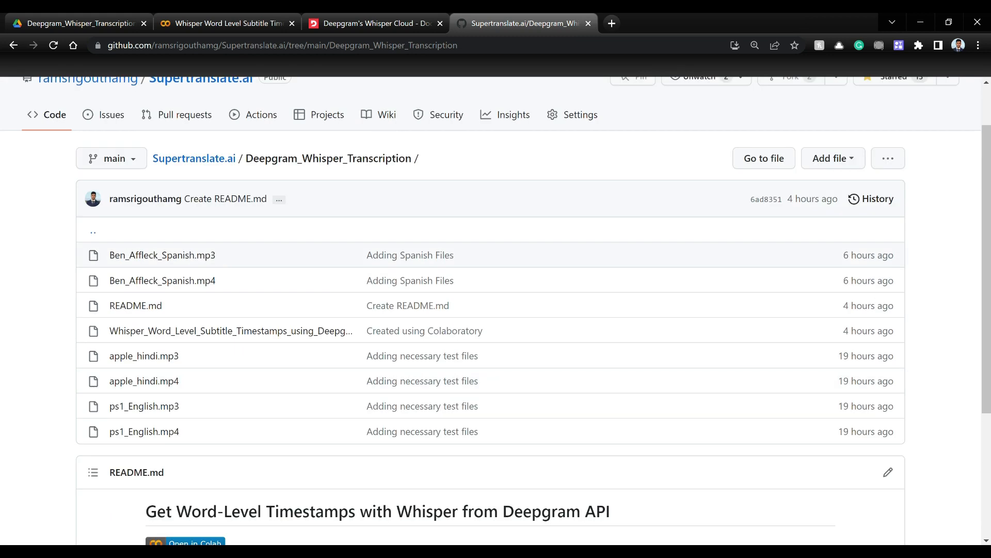
Step: Open ps1_English.mp3 on GitHub and compare its address with the notebook's audio link
scroll("down", 3)
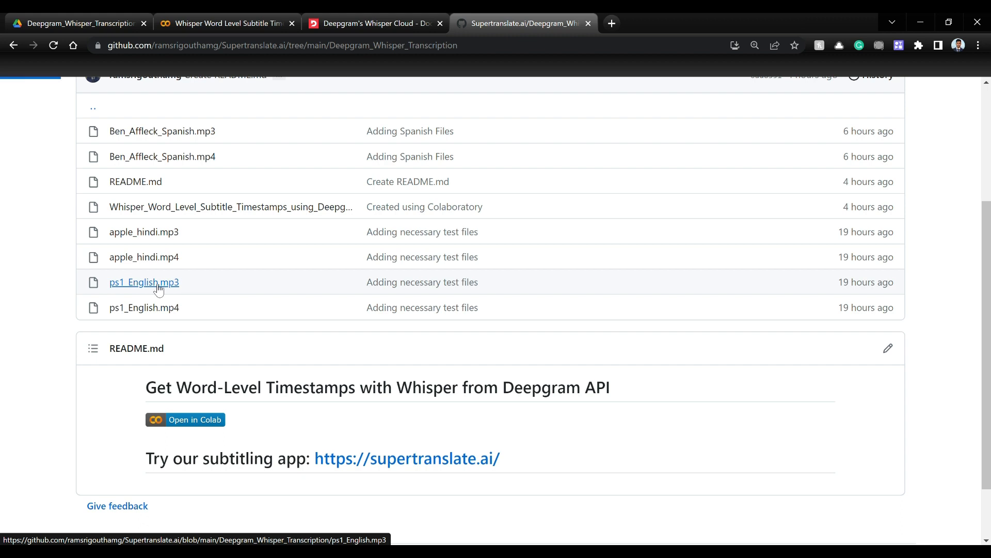
left_click(144, 282)
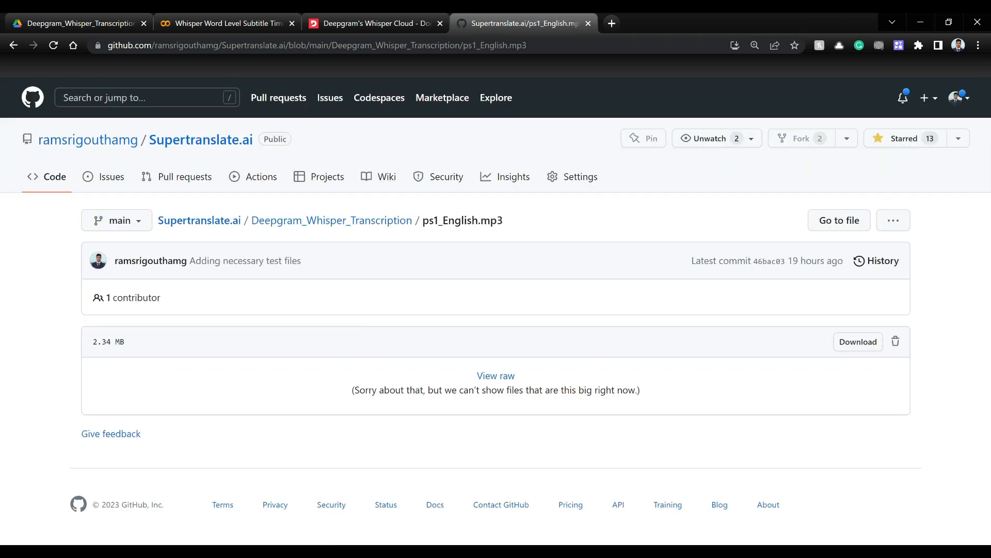
left_click(309, 44)
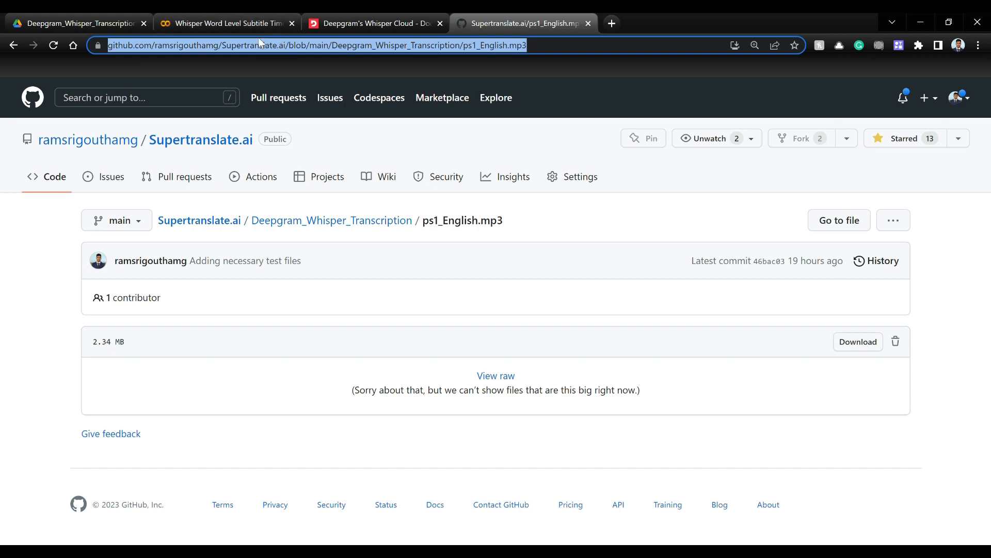
left_click(226, 23)
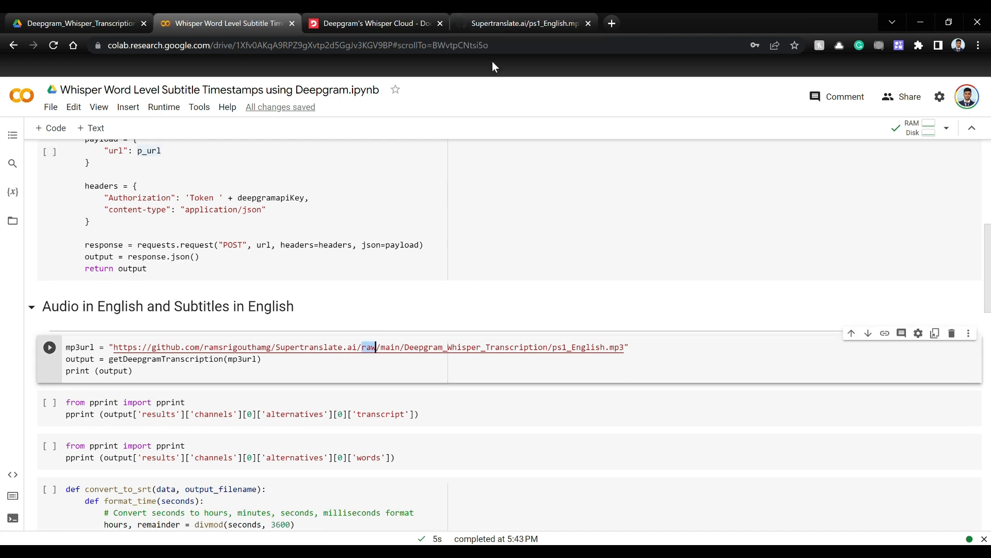
Step: Note the 'blob' versus 'raw' difference in the file's web address and return to the notebook
left_click(522, 24)
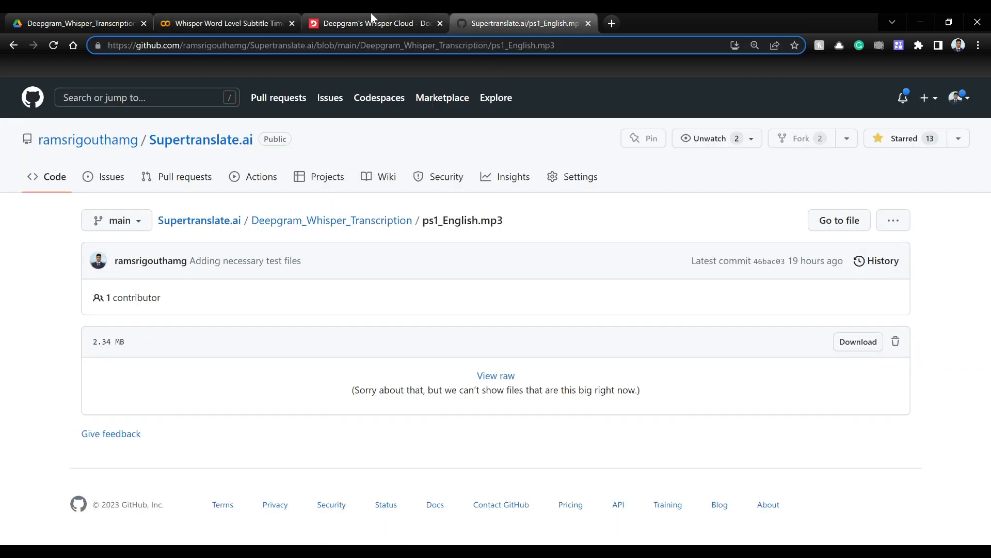
double_click(327, 45)
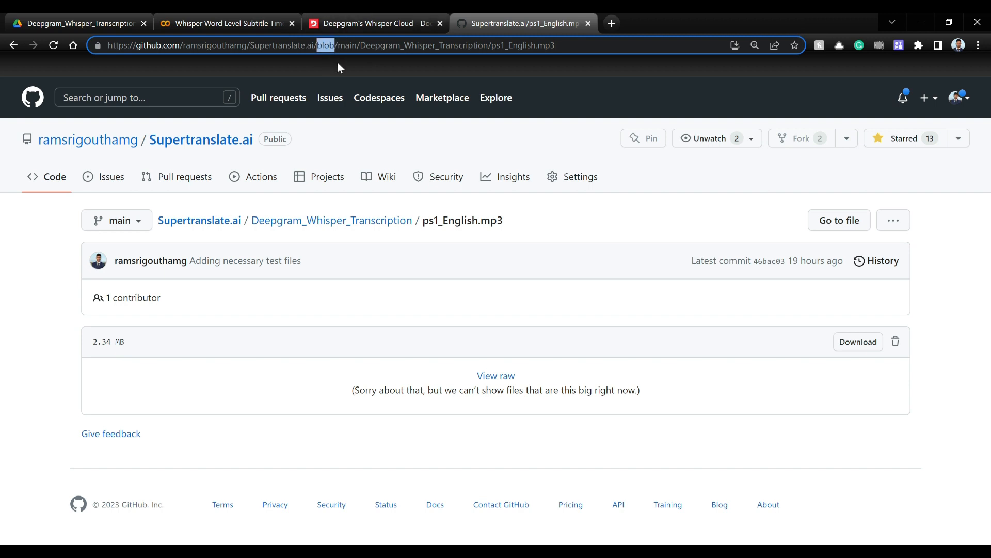
mouse_move(438, 192)
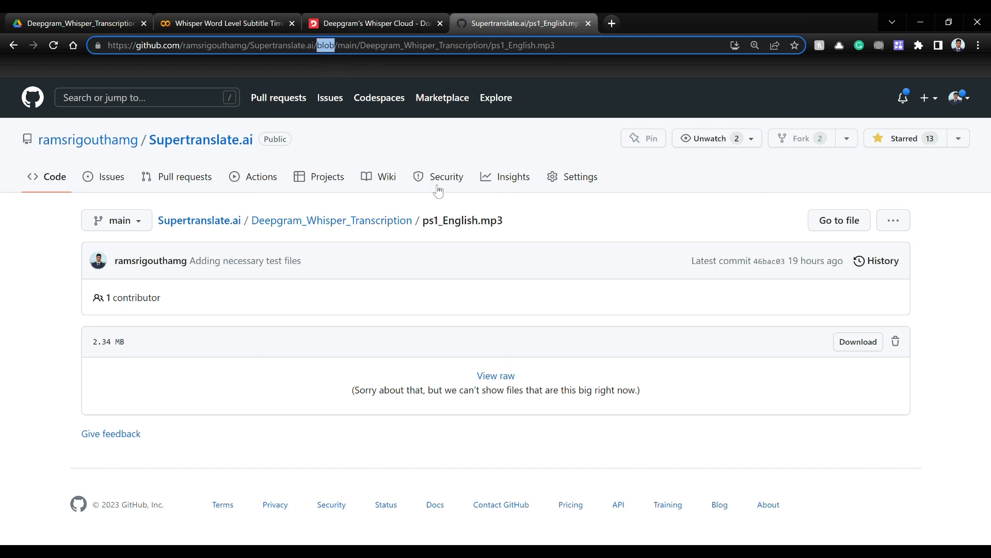
mouse_move(696, 281)
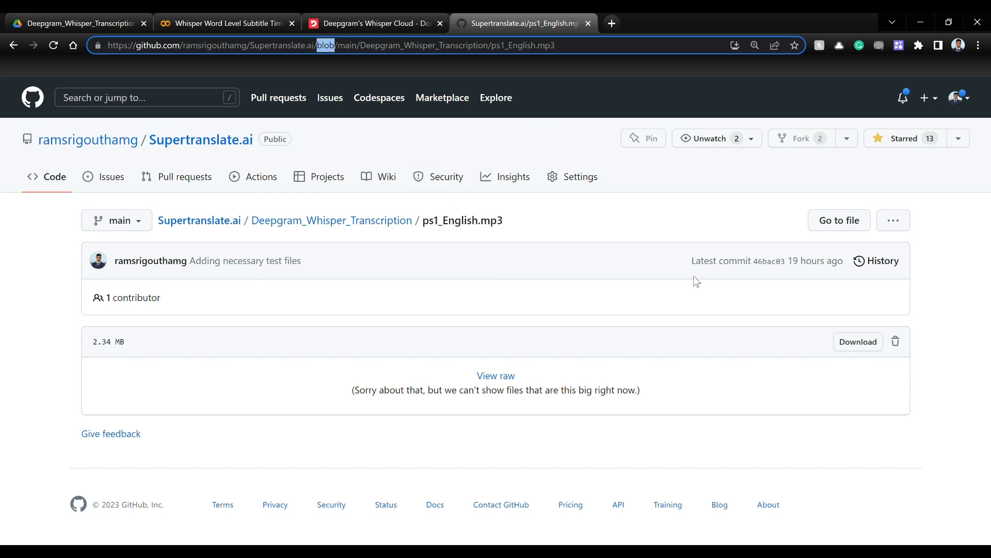
left_click(228, 24)
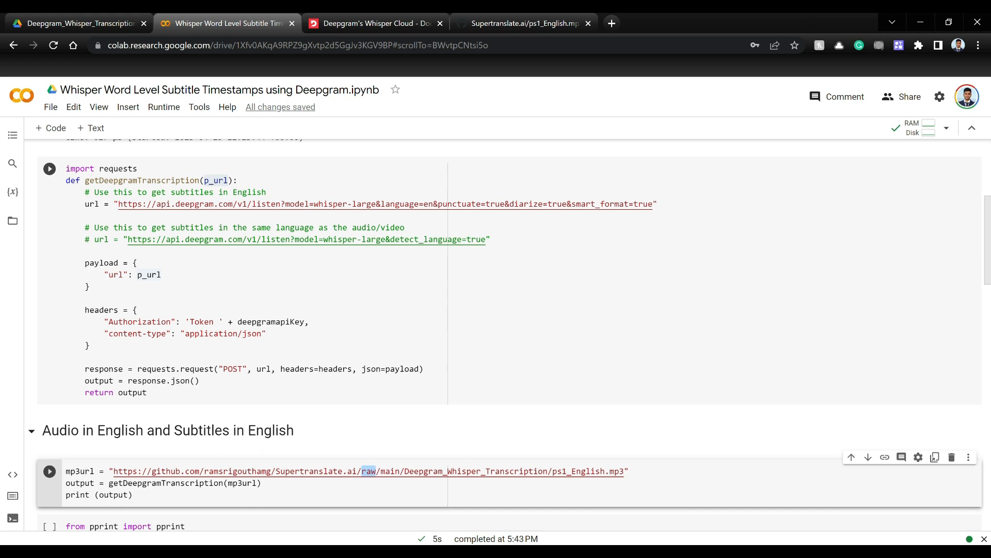
Step: Point out the payload url, diarize option and p_url value, then run the getDeepgramTranscription cell
scroll("down", 3)
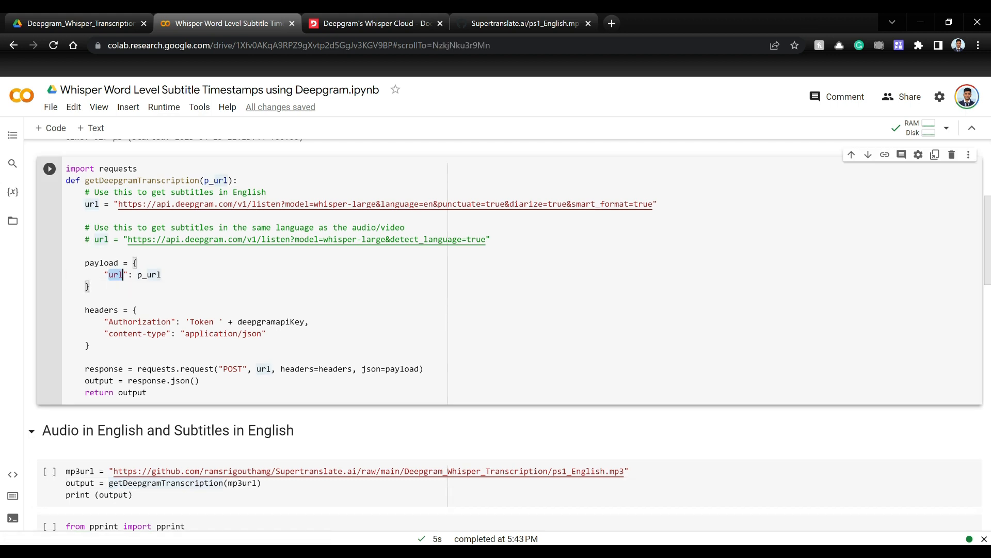
double_click(147, 274)
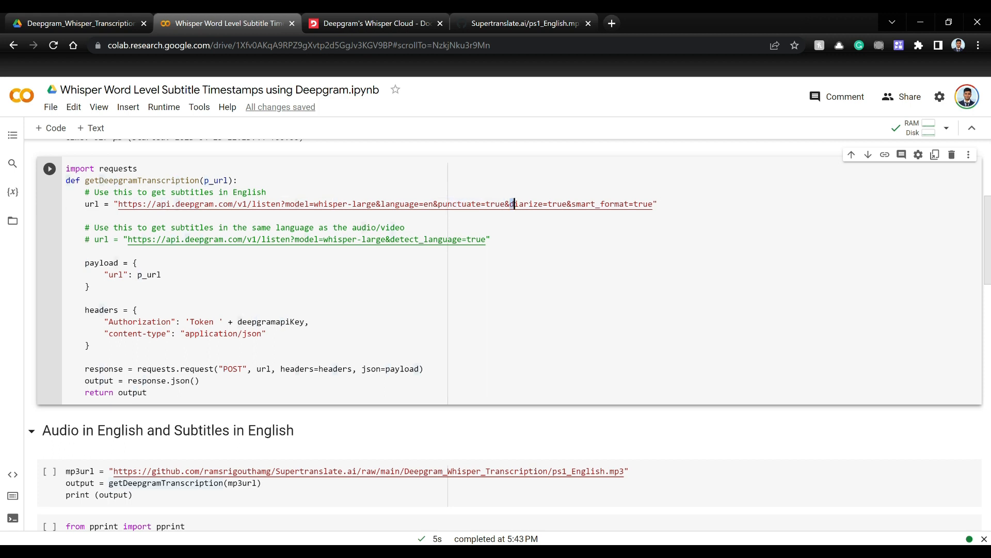
double_click(539, 203)
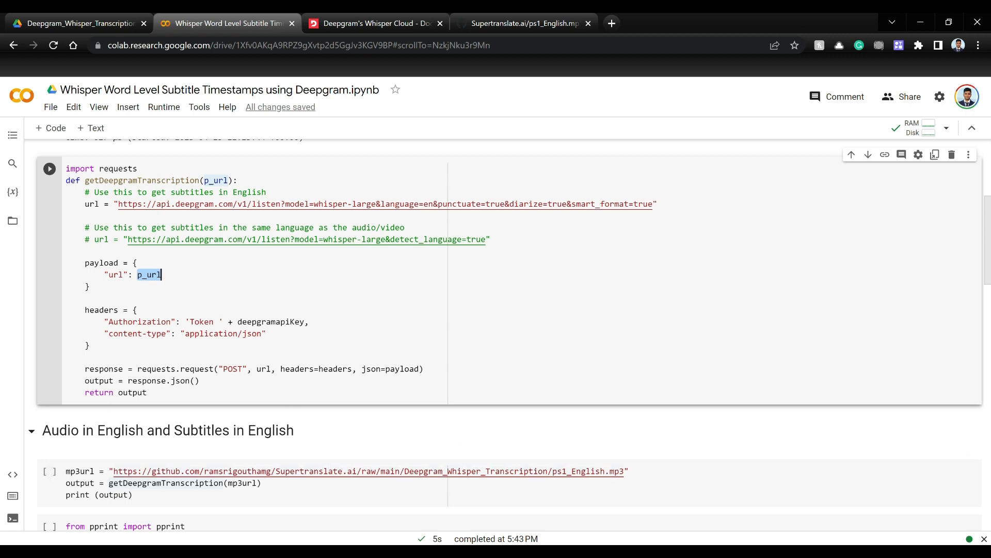
double_click(270, 322)
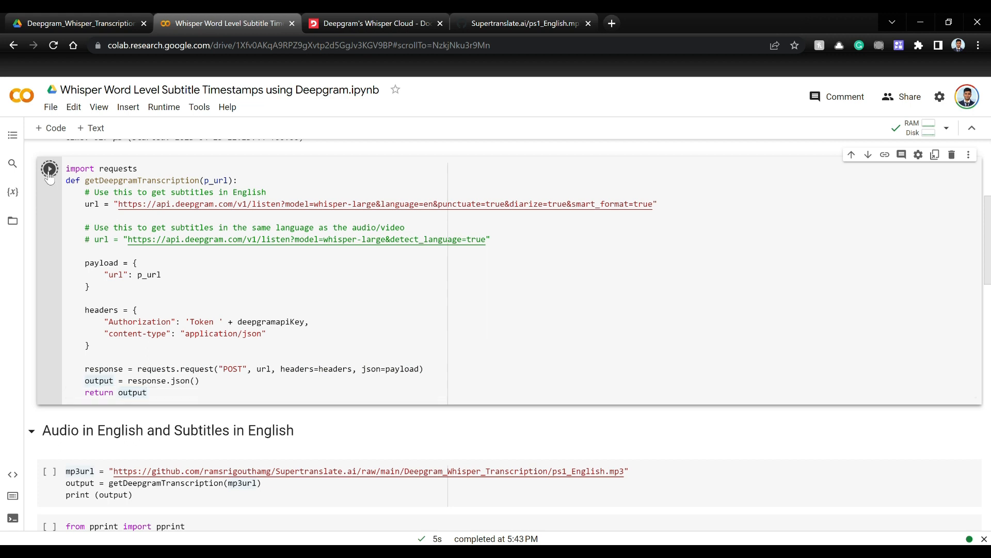
left_click(49, 168)
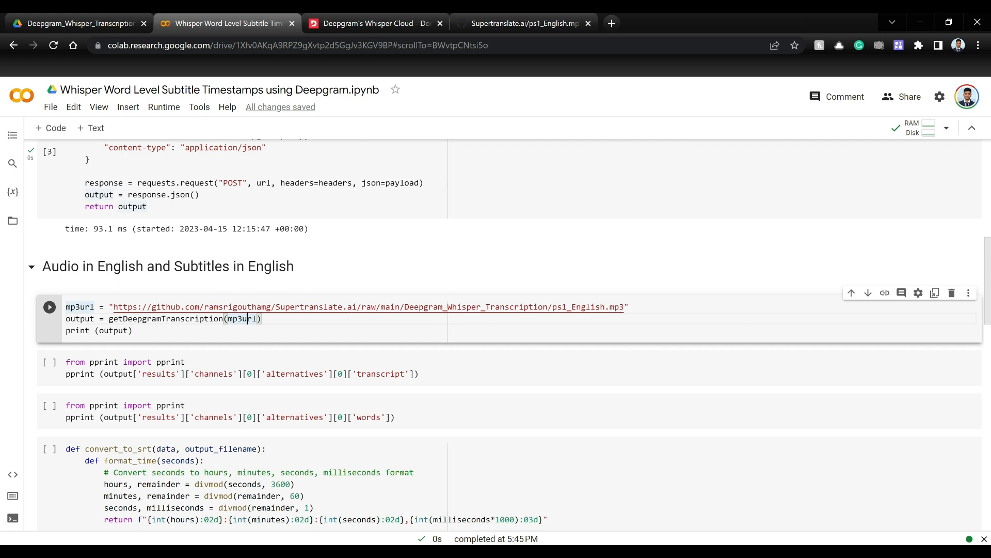
Step: Transcribe ps1_English.mp3 via Deepgram and inspect the printed JSON response
scroll("down", 3)
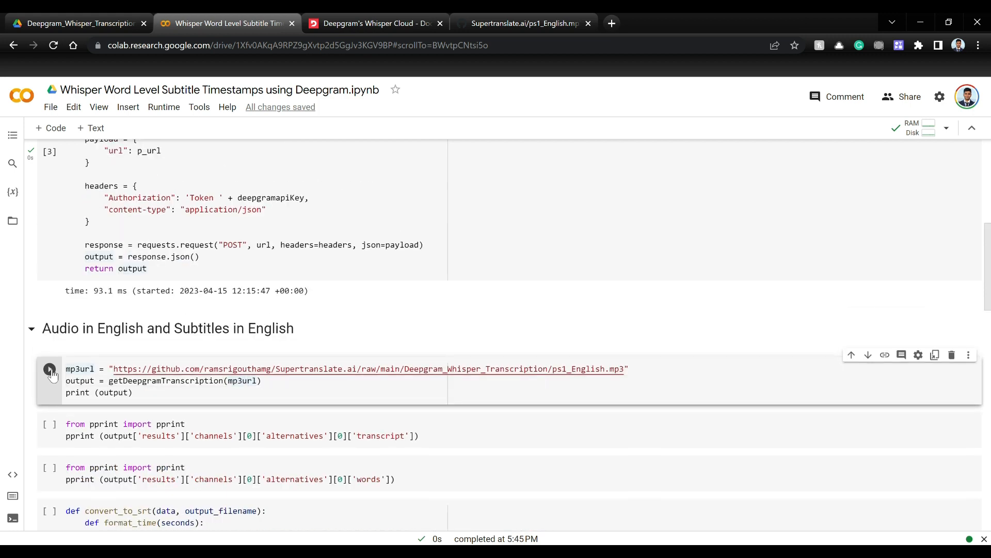
left_click(49, 369)
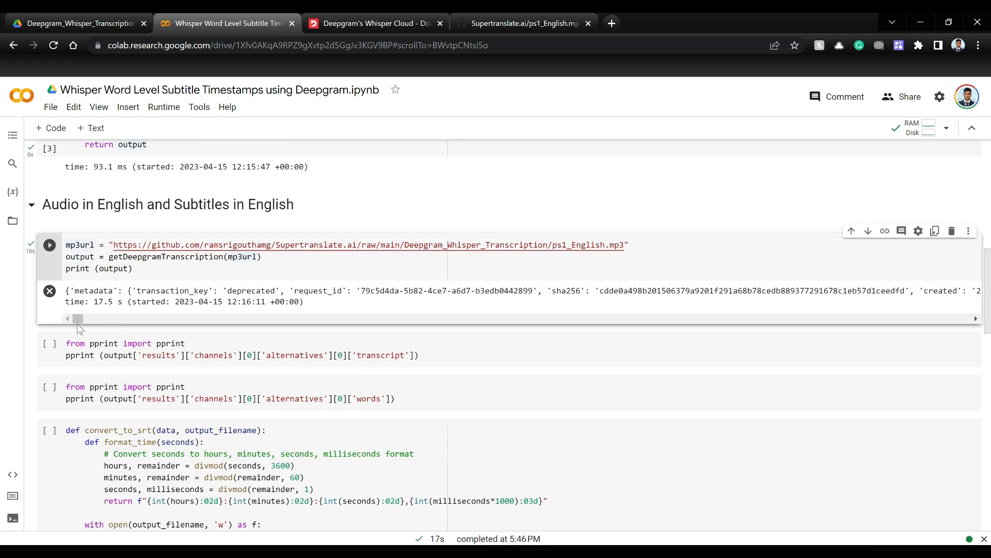
double_click(106, 301)
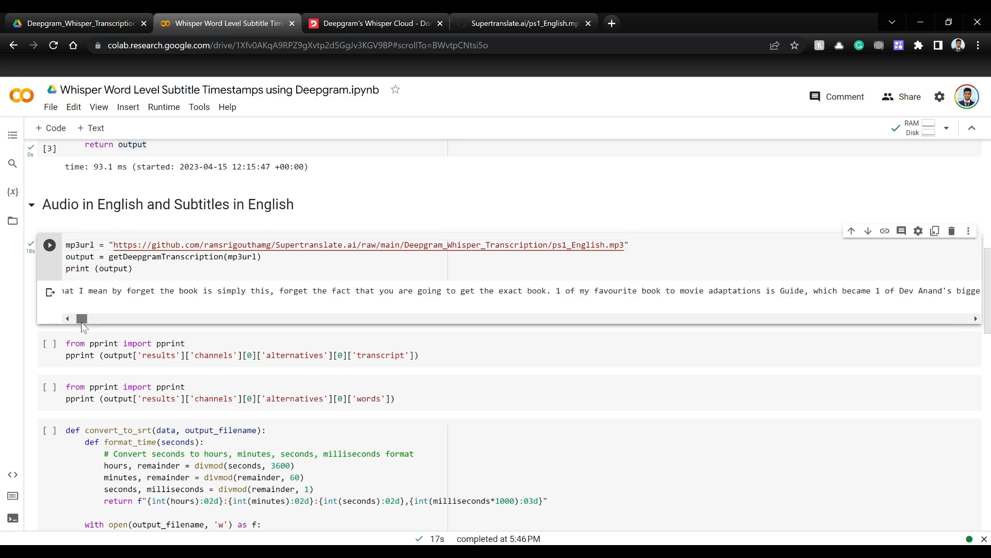
left_click_drag(81, 318, 74, 318)
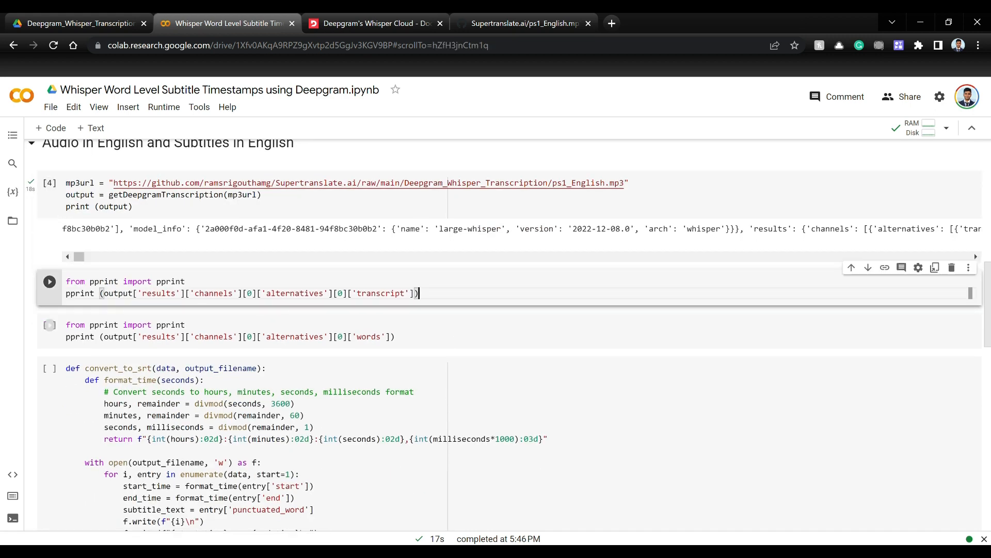
Step: Pretty-print only the transcript text via the channels path, read it, then clear the output
double_click(158, 292)
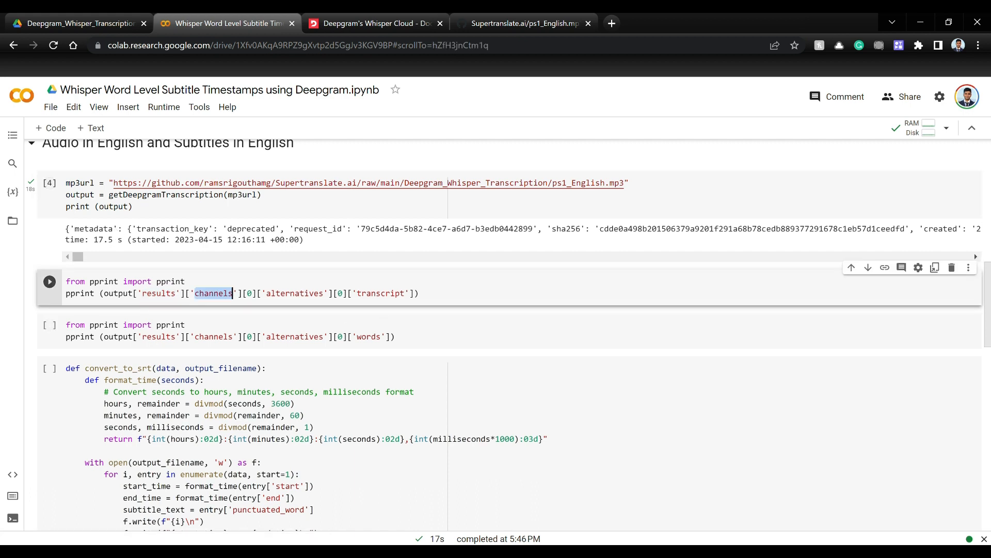
left_click(49, 281)
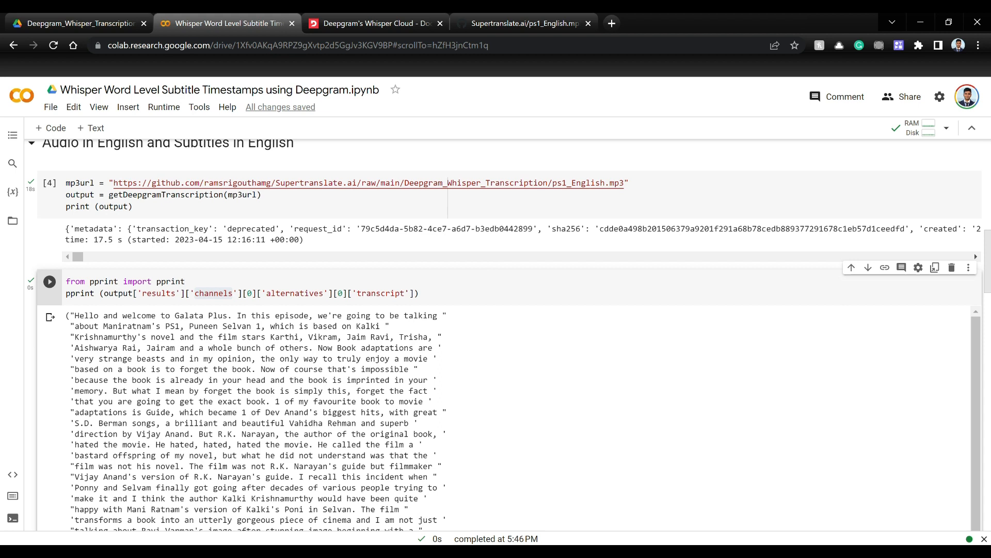
scroll("down", 3)
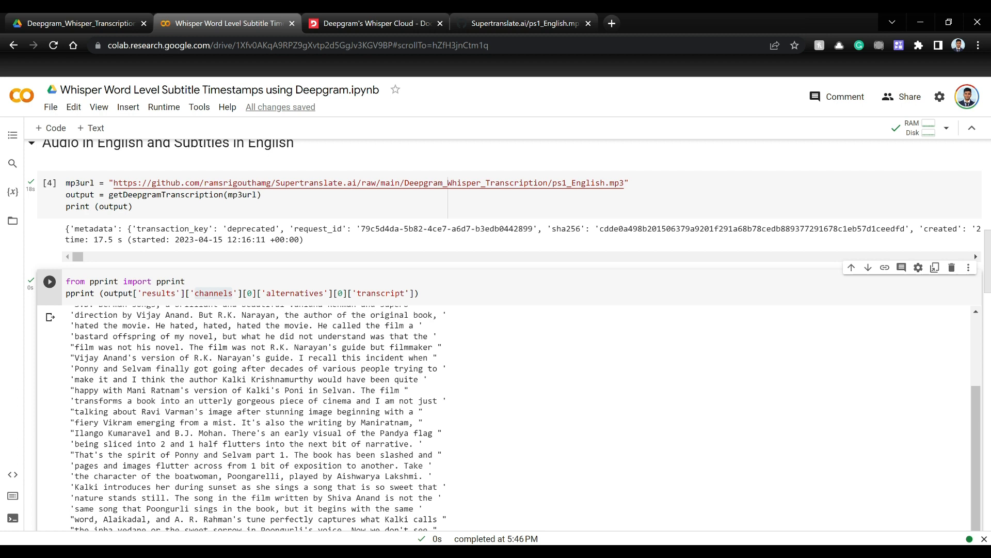
left_click(49, 316)
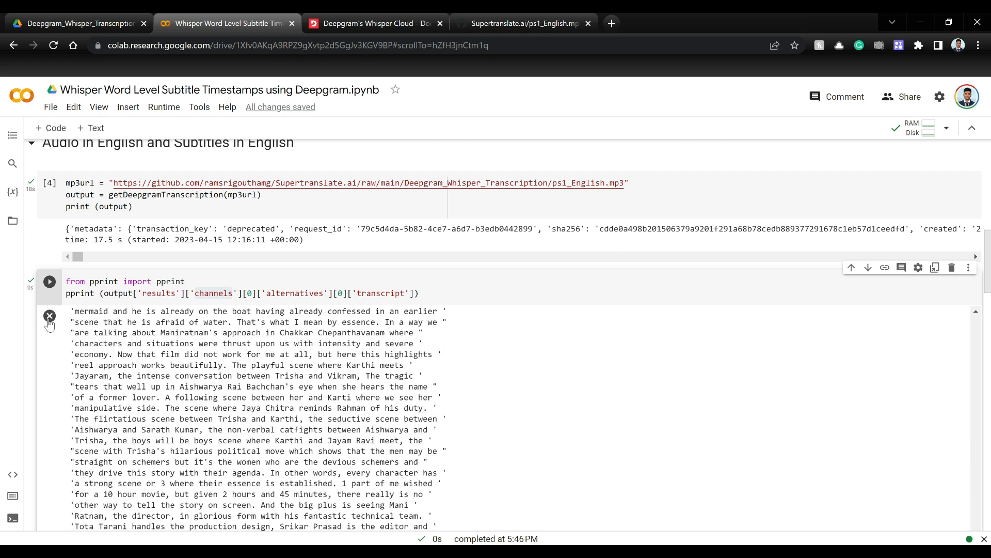
scroll("down", 3)
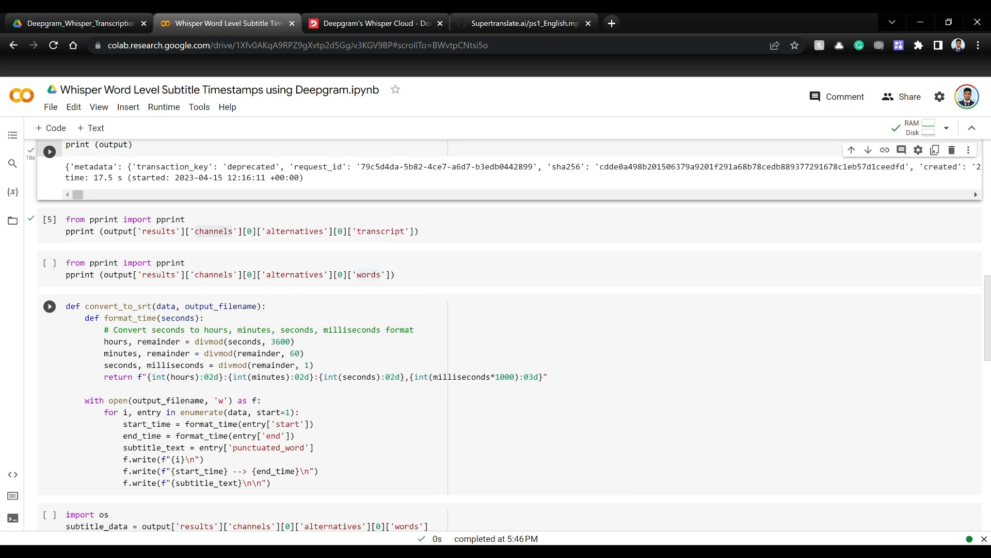
left_click(49, 262)
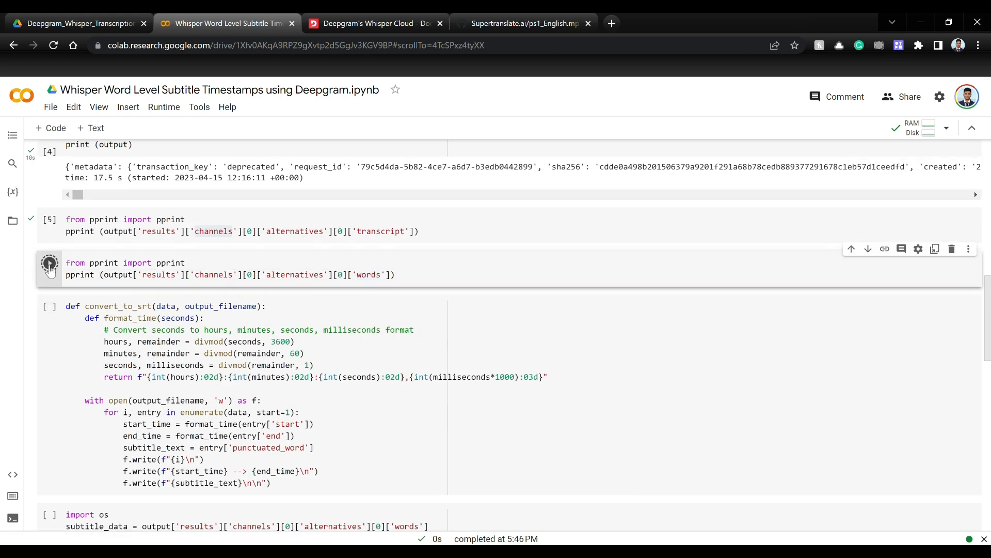
left_click(50, 264)
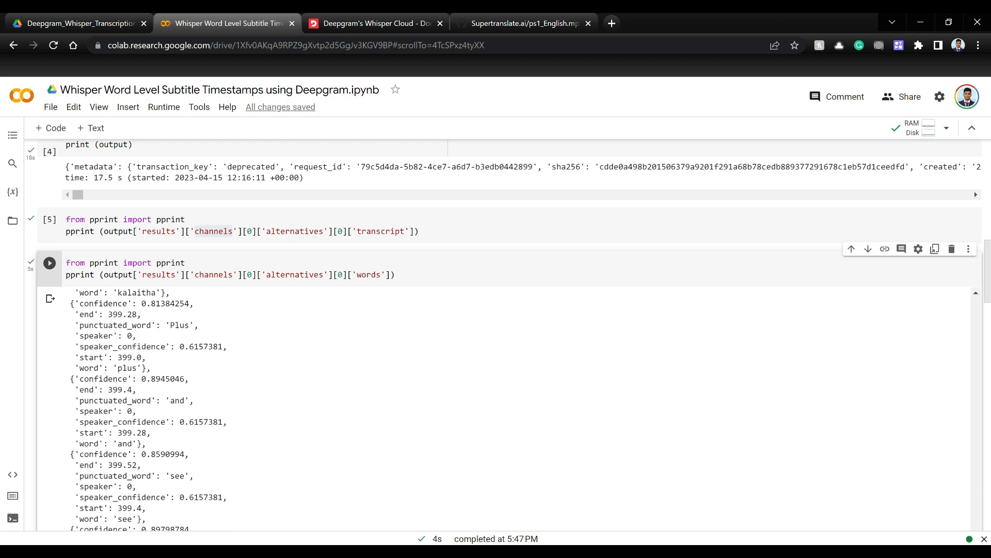
left_click_drag(69, 378, 110, 401)
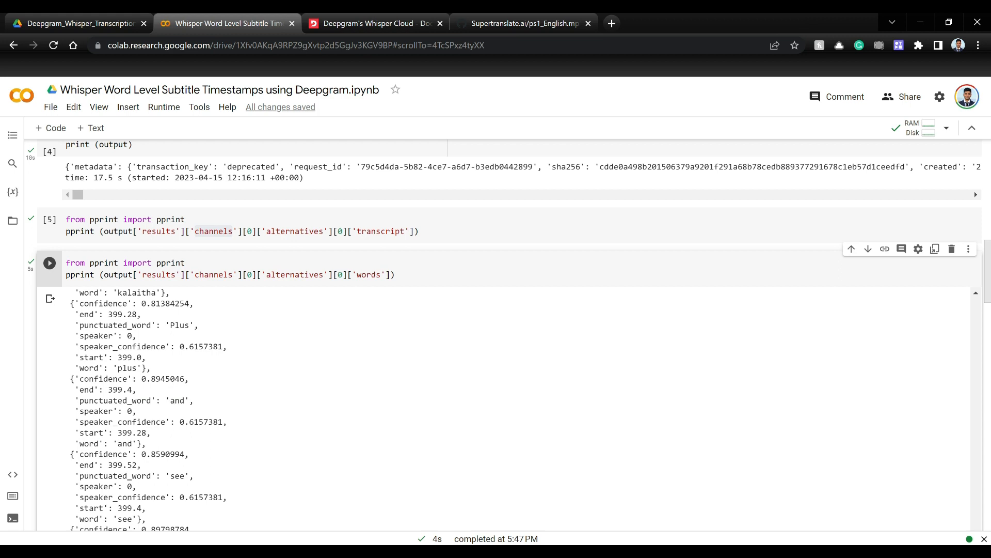
double_click(91, 433)
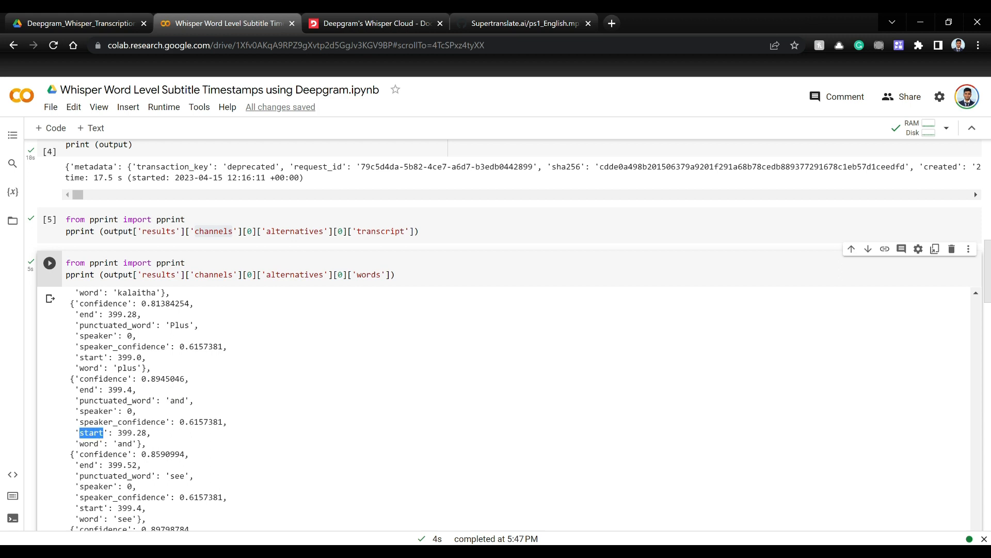
double_click(85, 390)
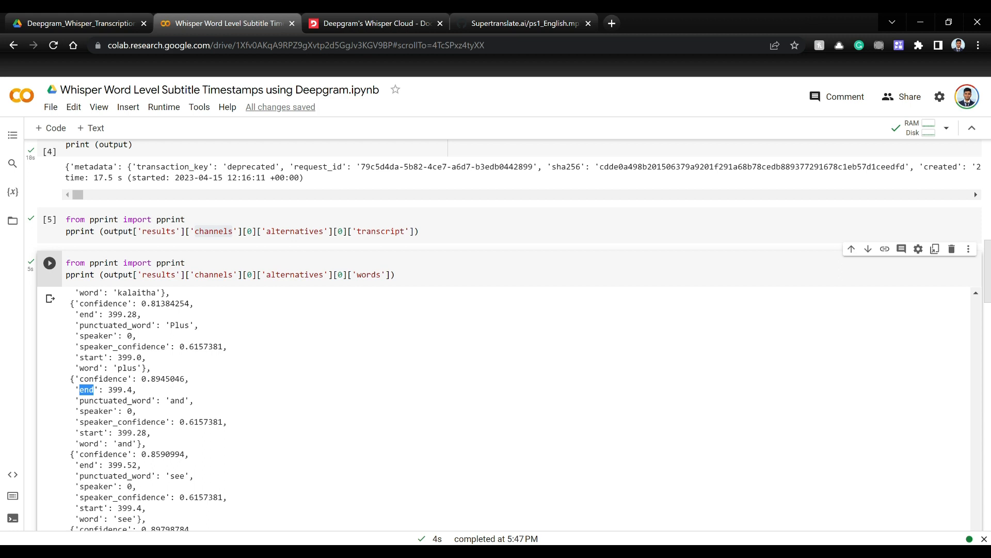
mouse_move(122, 399)
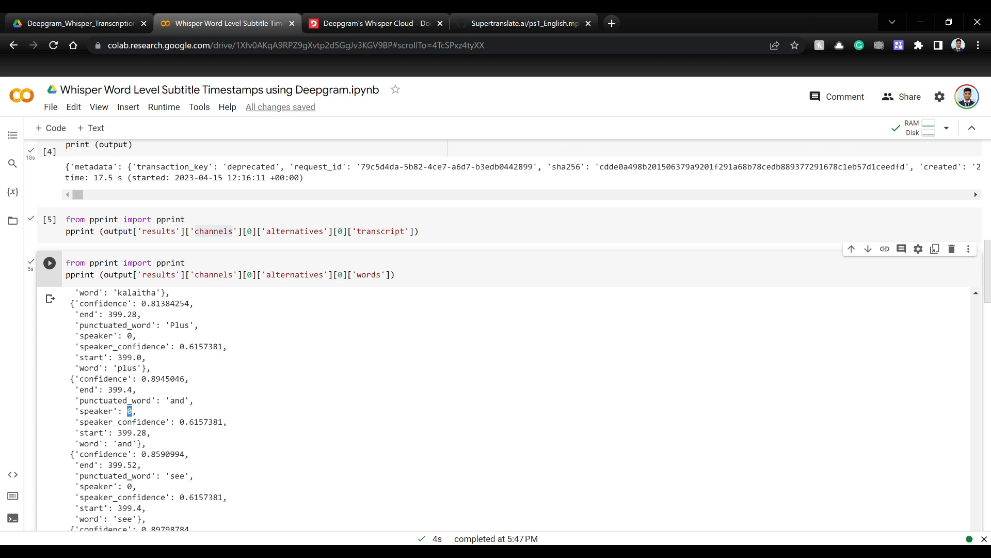
mouse_move(306, 384)
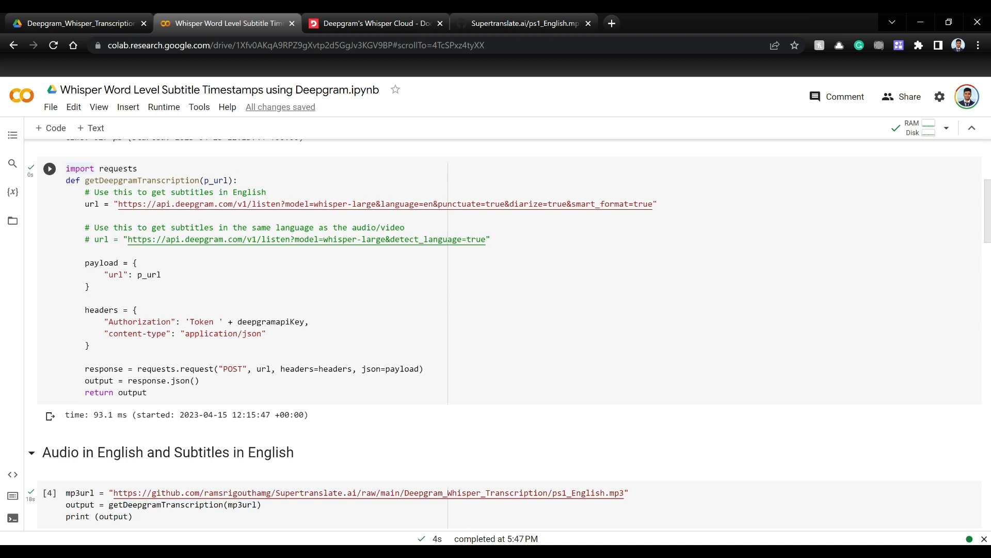
scroll("down", 3)
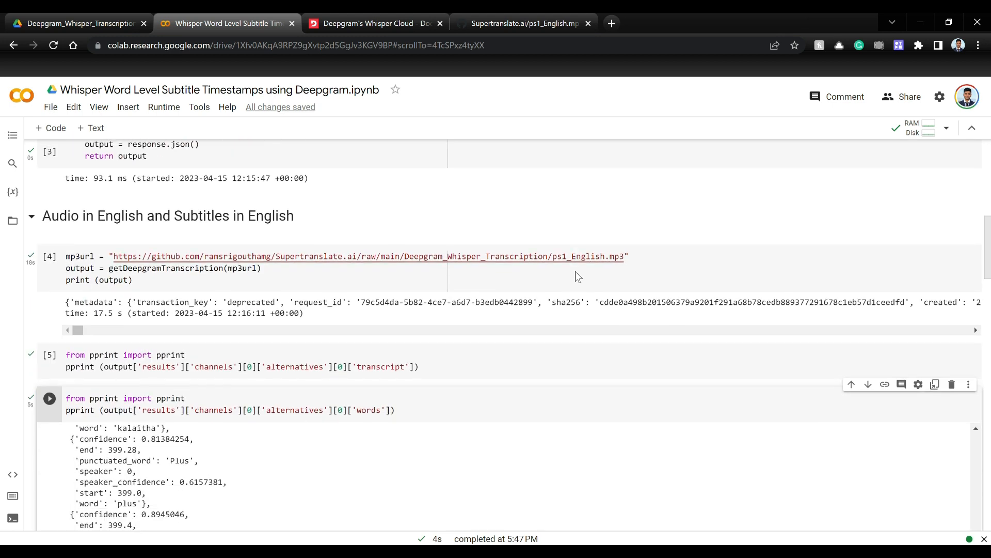
scroll("down", 3)
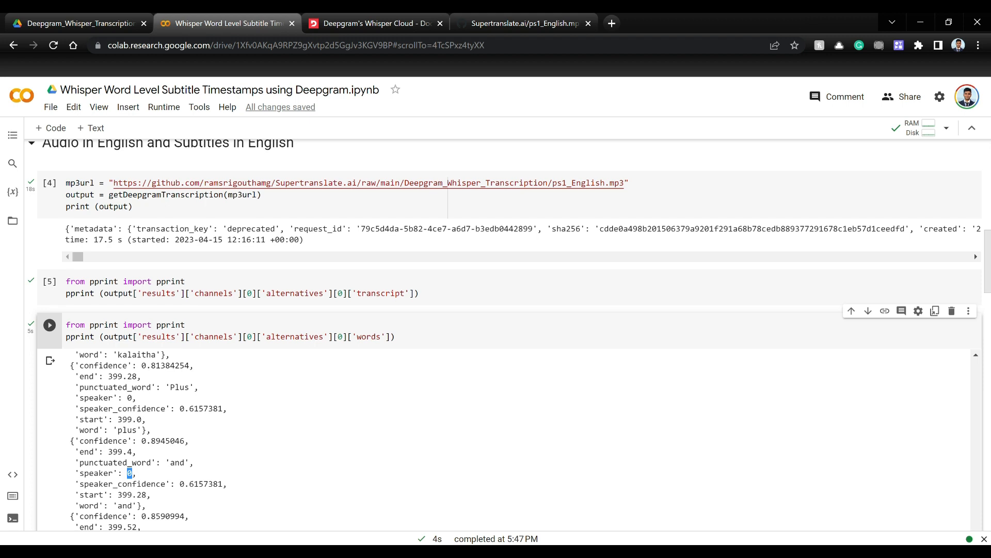
scroll("down", 3)
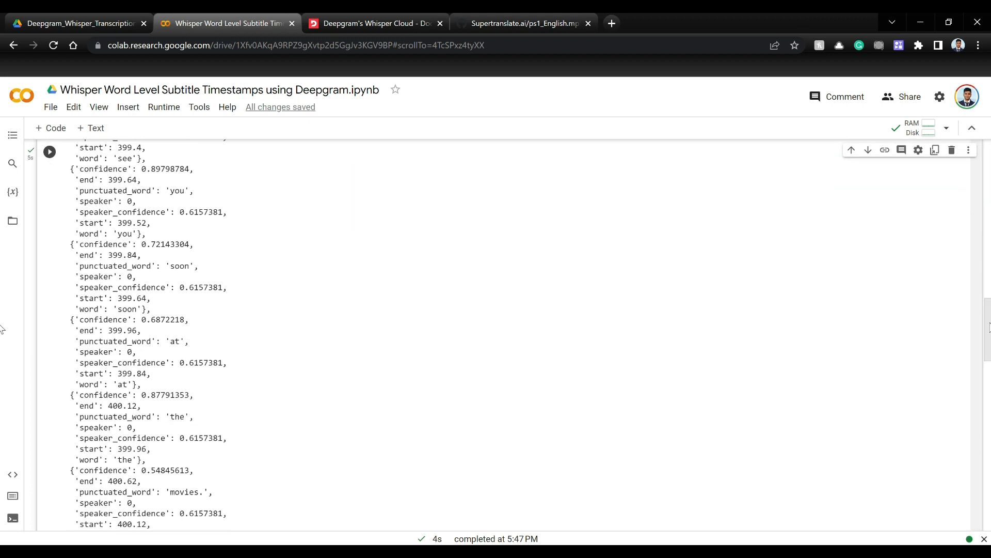
Step: Scroll through and run the convert_to_srt function cell that builds SRT from word timestamps
scroll("down", 3)
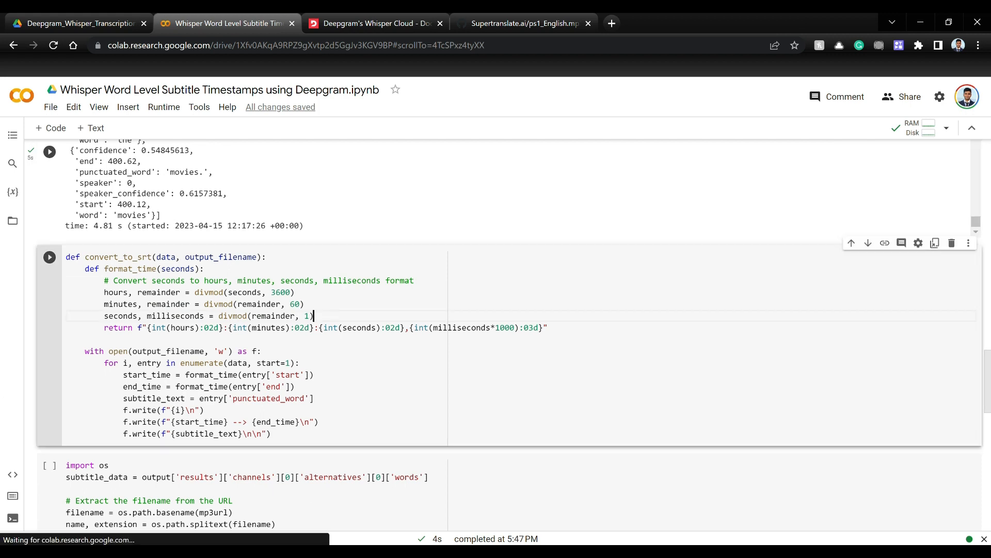
scroll("down", 3)
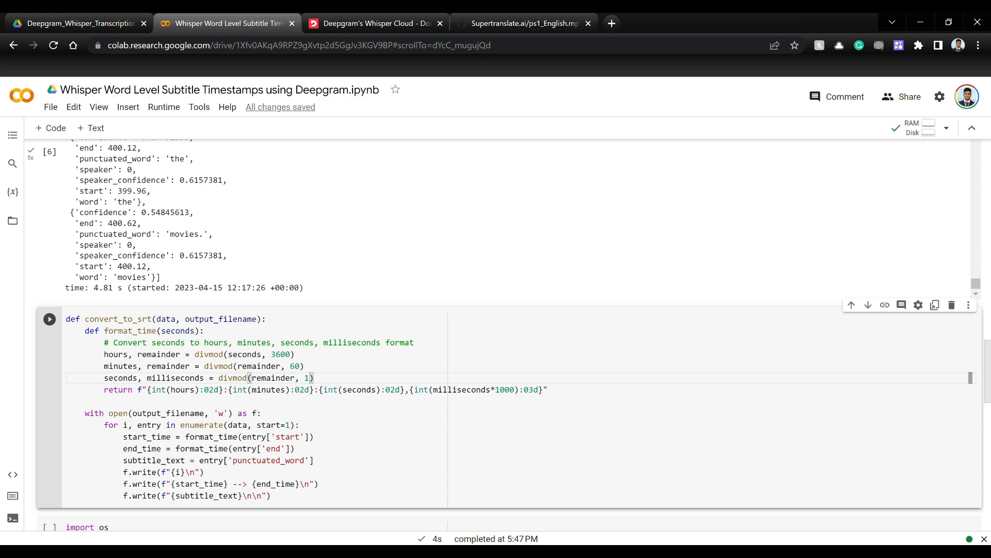
scroll("down", 3)
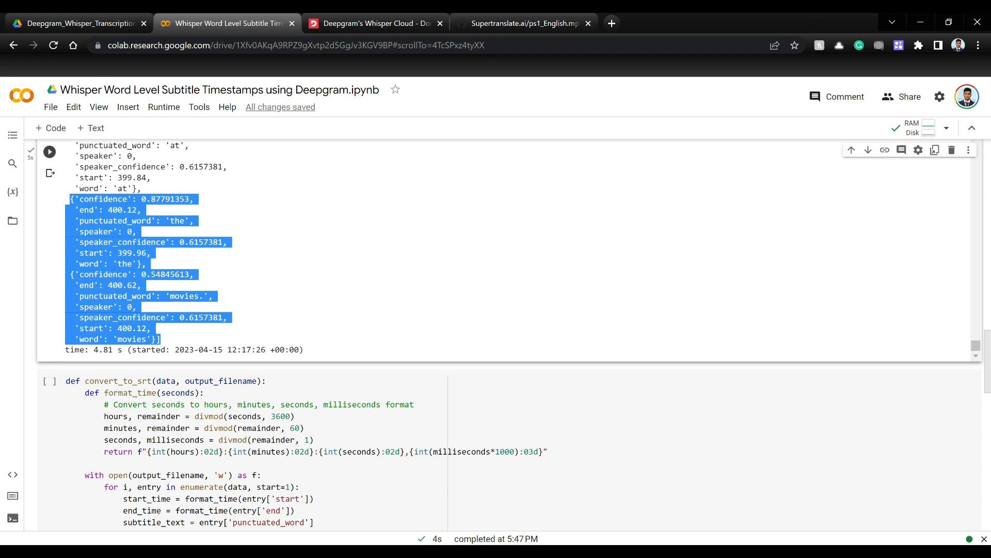
scroll("down", 3)
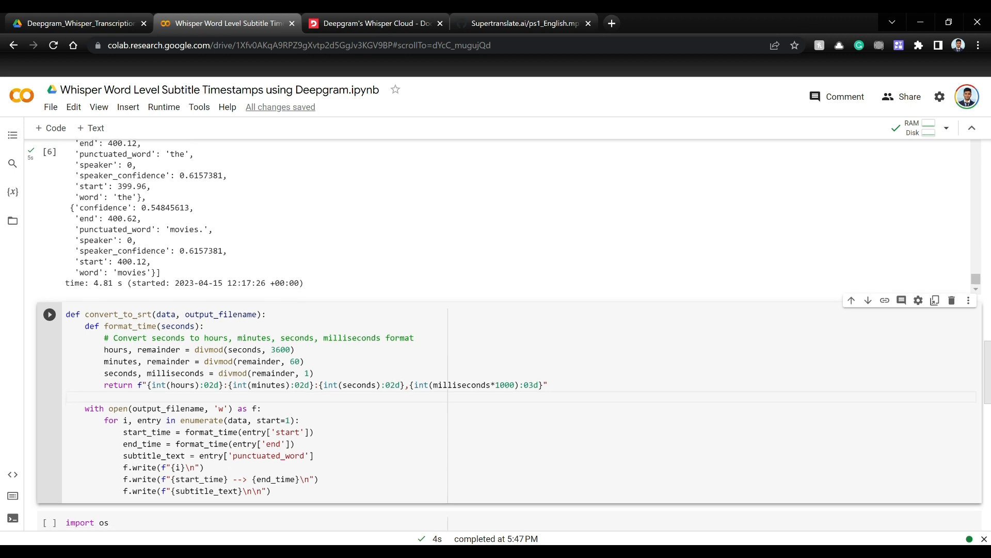
scroll("down", 3)
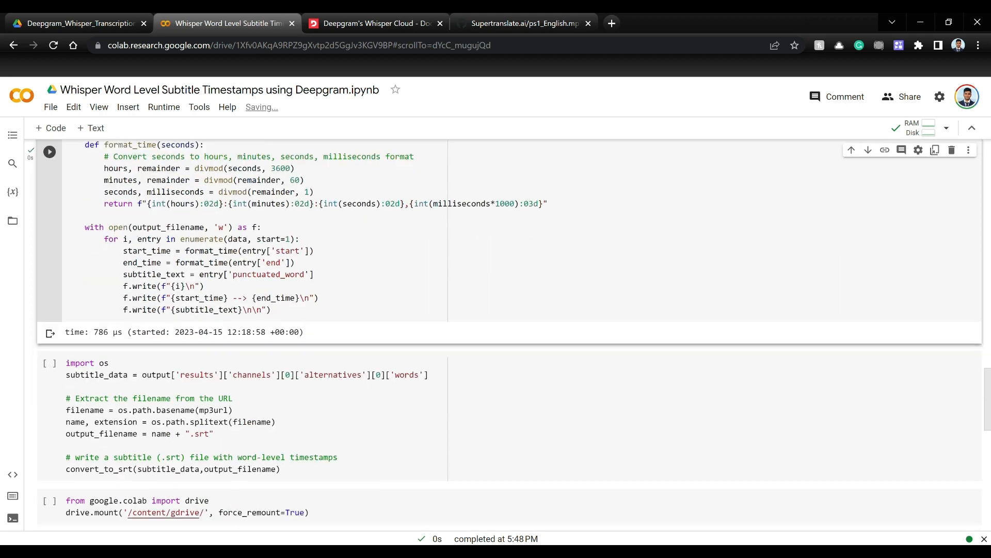
scroll("down", 3)
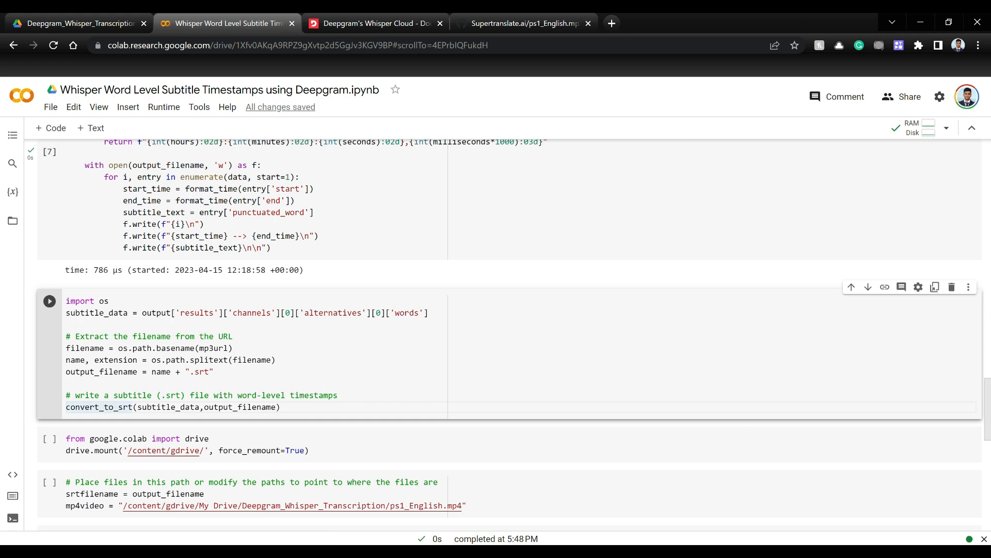
Step: Run the SRT-writing cell and inspect the generated ps1_English.srt in the Files sidebar
double_click(98, 407)
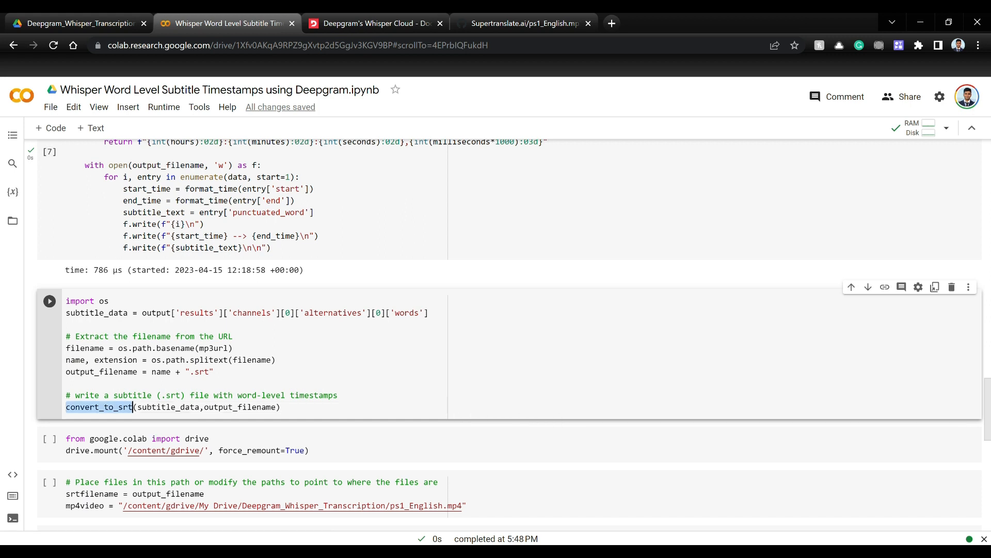
left_click(48, 300)
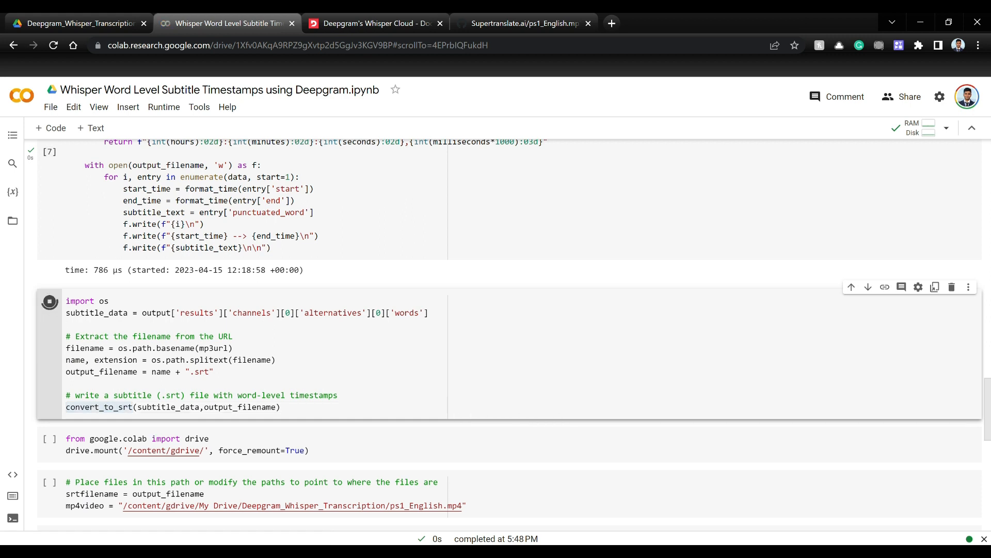
left_click(50, 342)
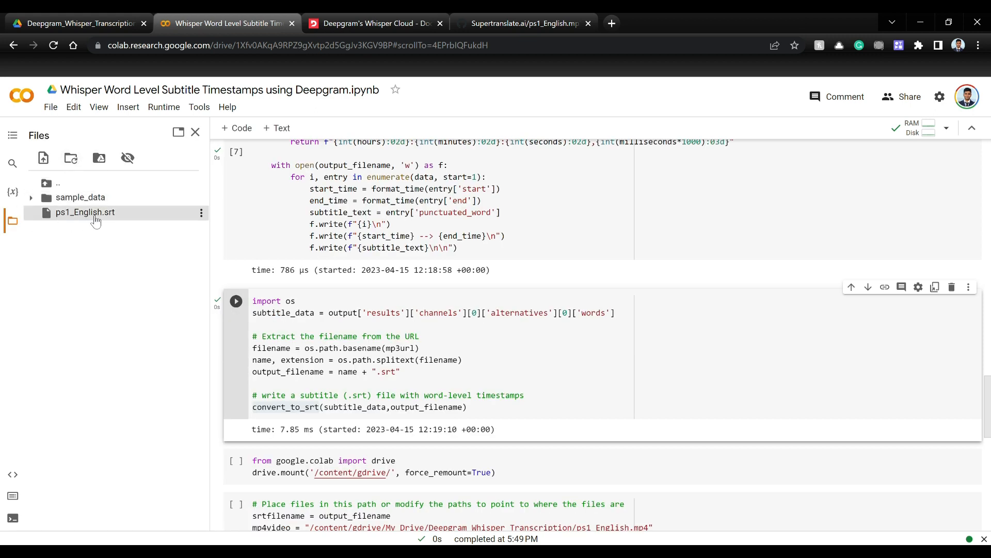
double_click(84, 212)
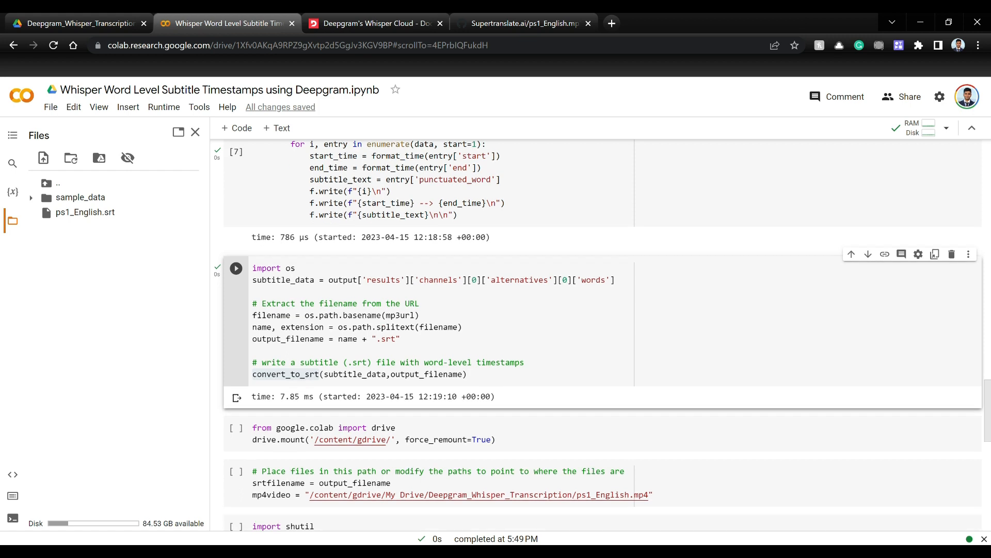
scroll("down", 3)
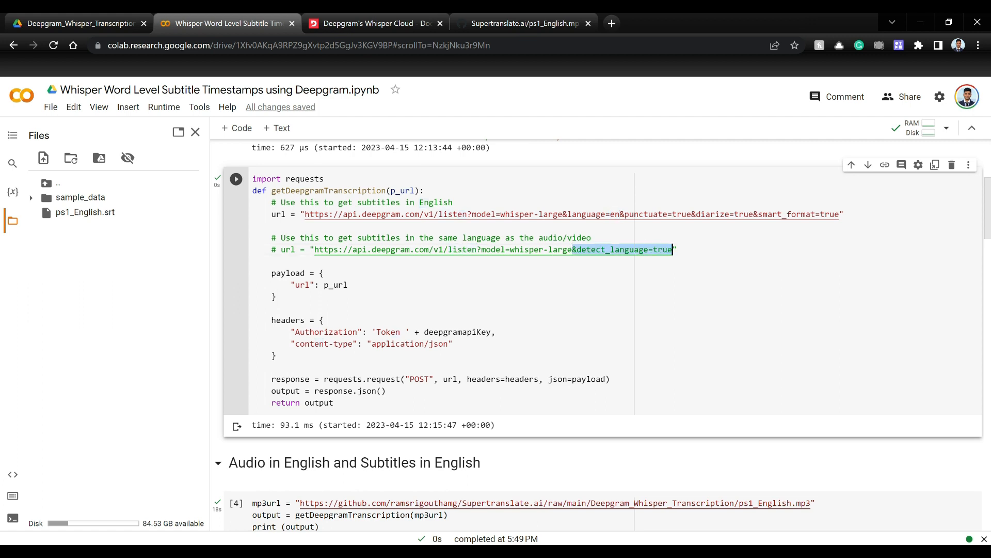
Step: Scroll down past the detect_language URL to the drive.mount('/content/gdrive/') cell
scroll("down", 3)
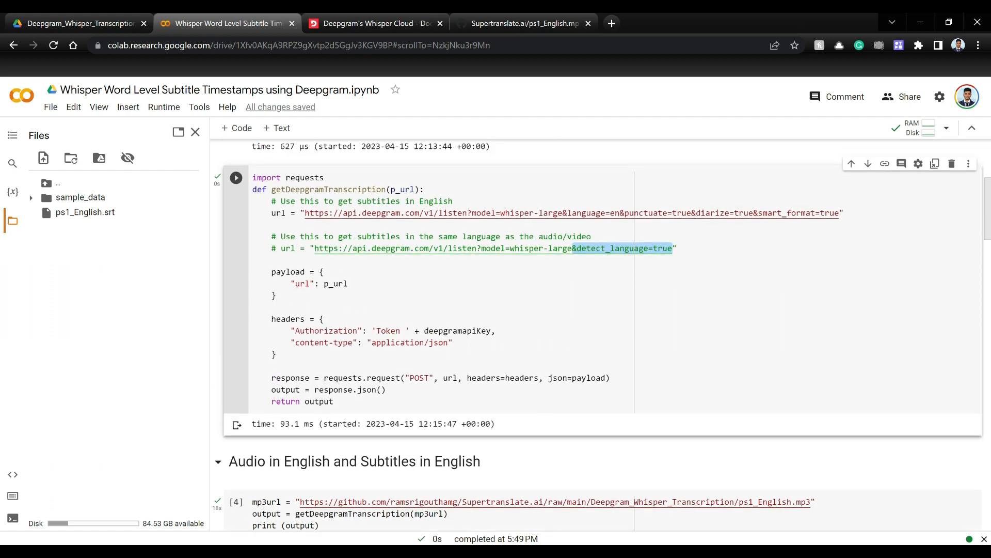
scroll("down", 3)
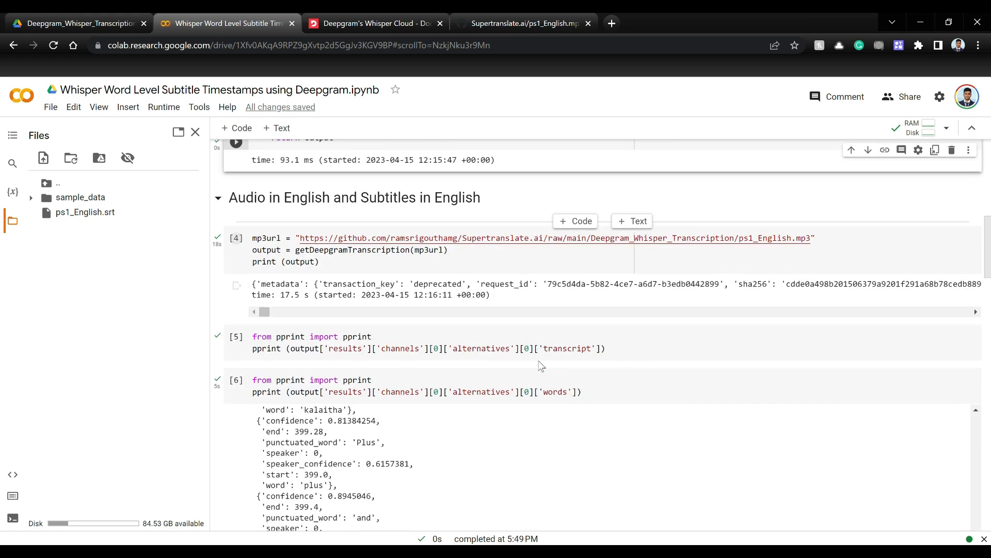
scroll("down", 3)
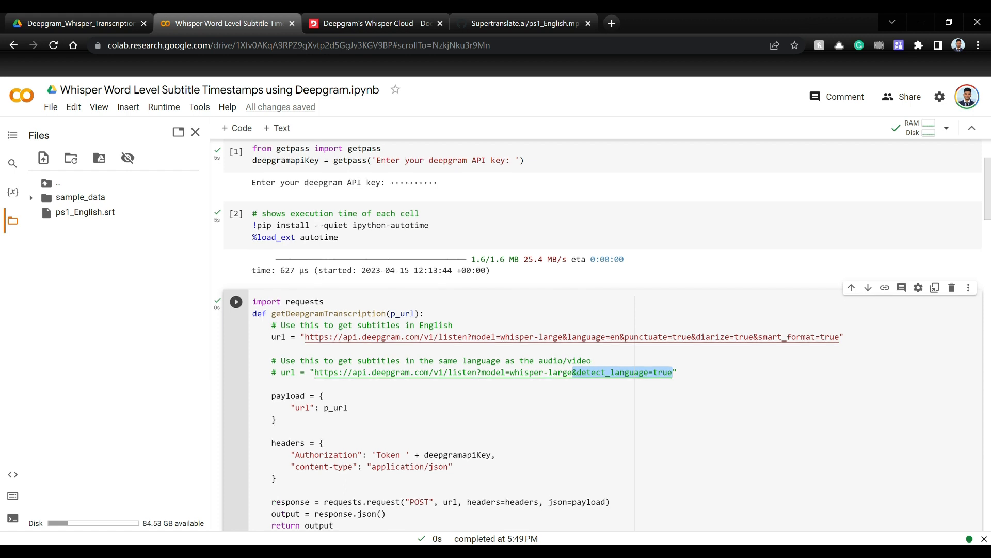
scroll("down", 3)
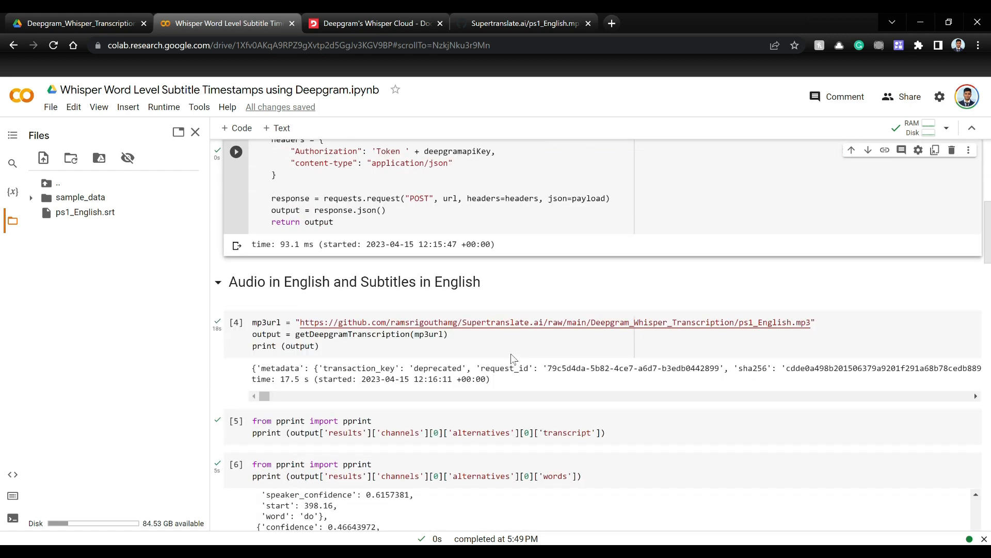
scroll("down", 3)
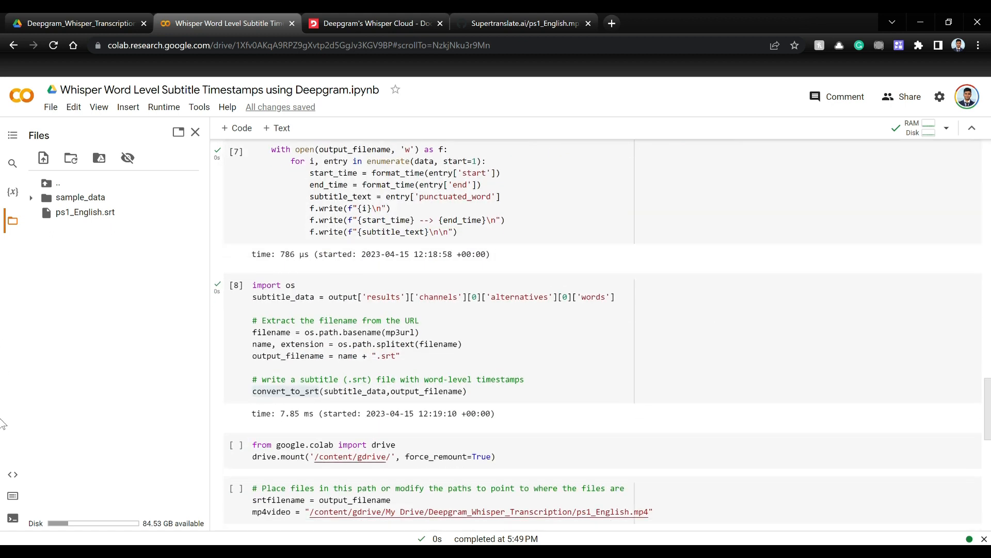
scroll("down", 3)
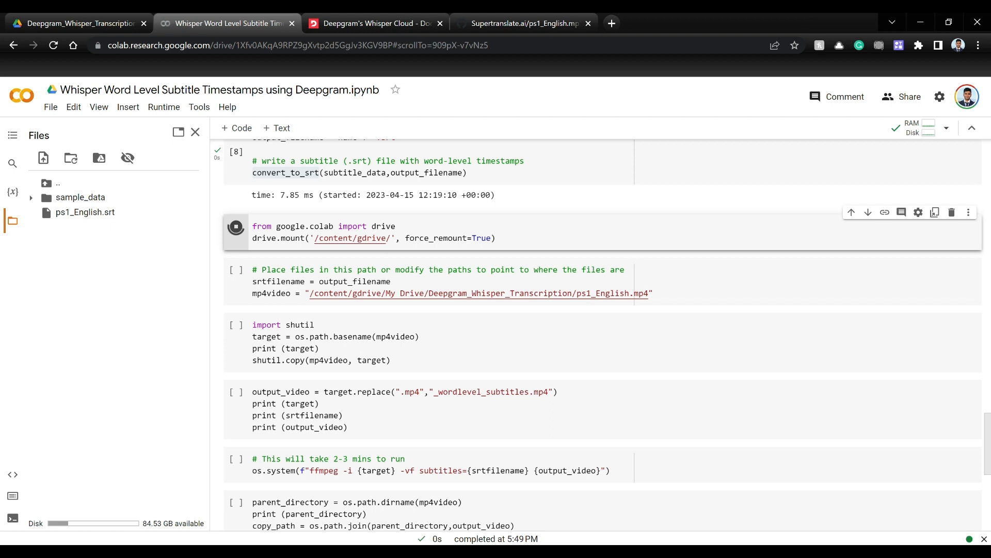
Step: Grant Drive access and choose the Google account so Drive mounts at /content/gdrive/
left_click(236, 227)
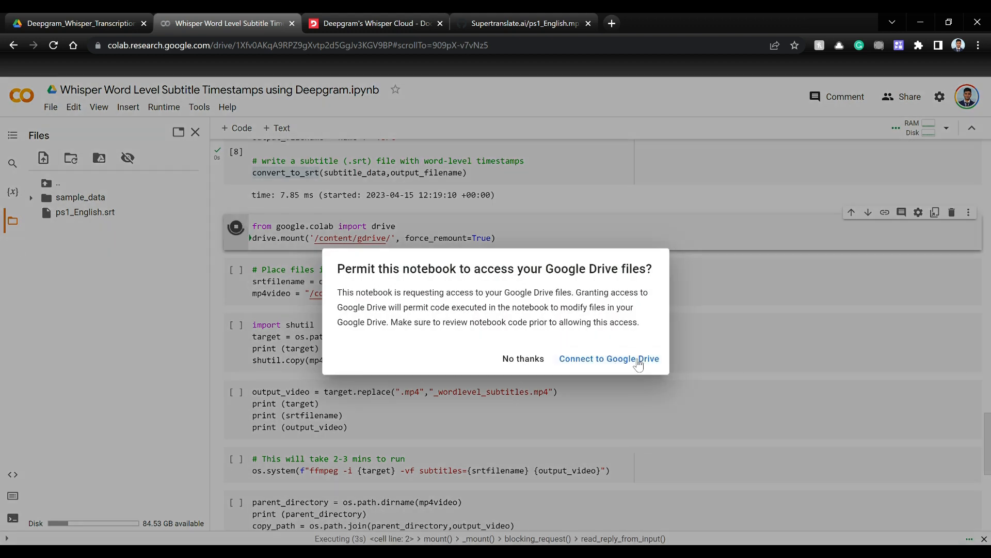
left_click(609, 358)
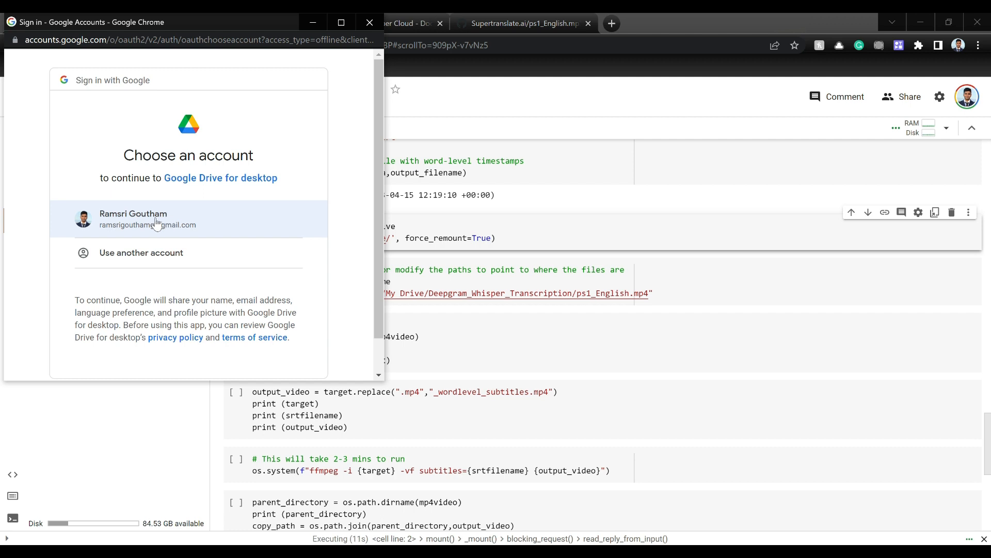
left_click(152, 218)
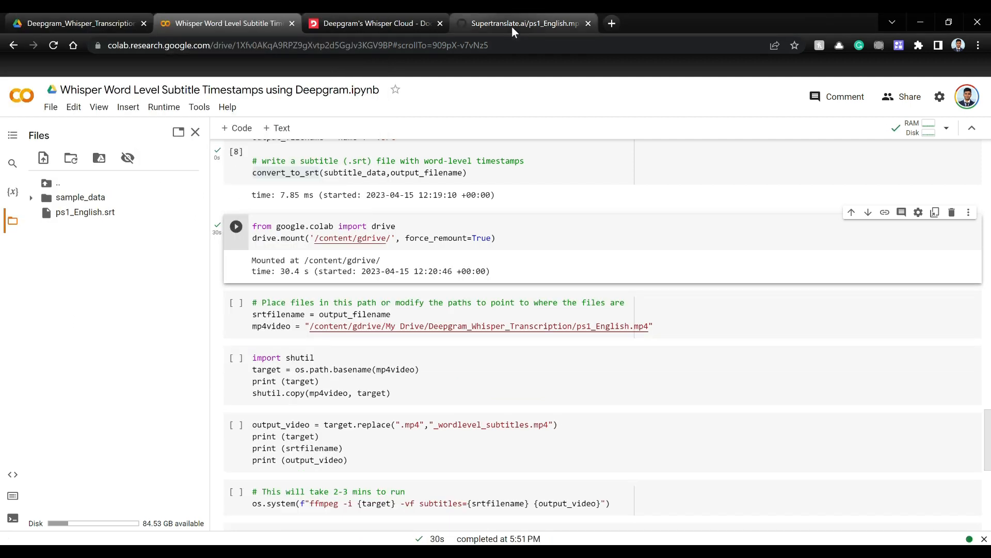
Step: Browse the Deepgram_Whisper_Transcription folder's sample files on GitHub, then return to Colab
left_click(524, 24)
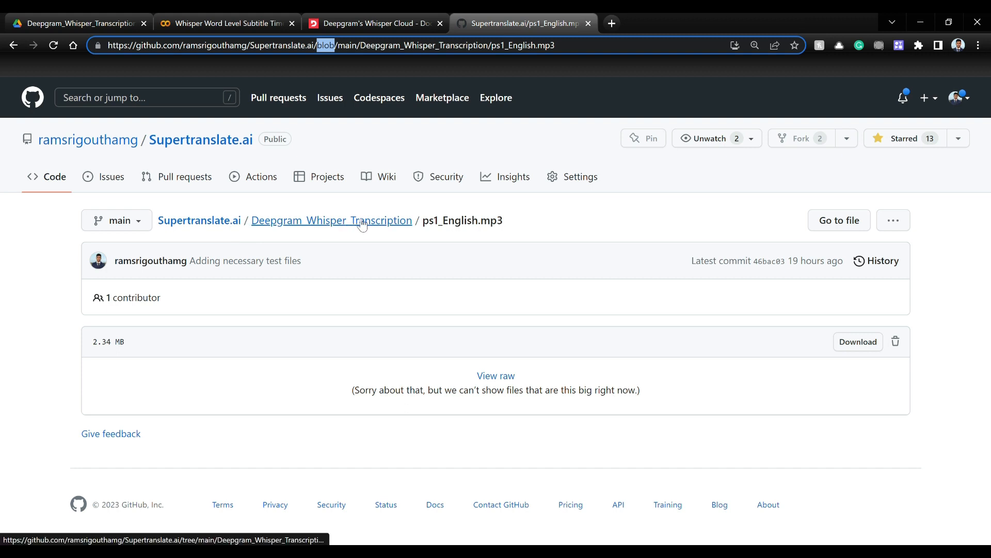
left_click(330, 220)
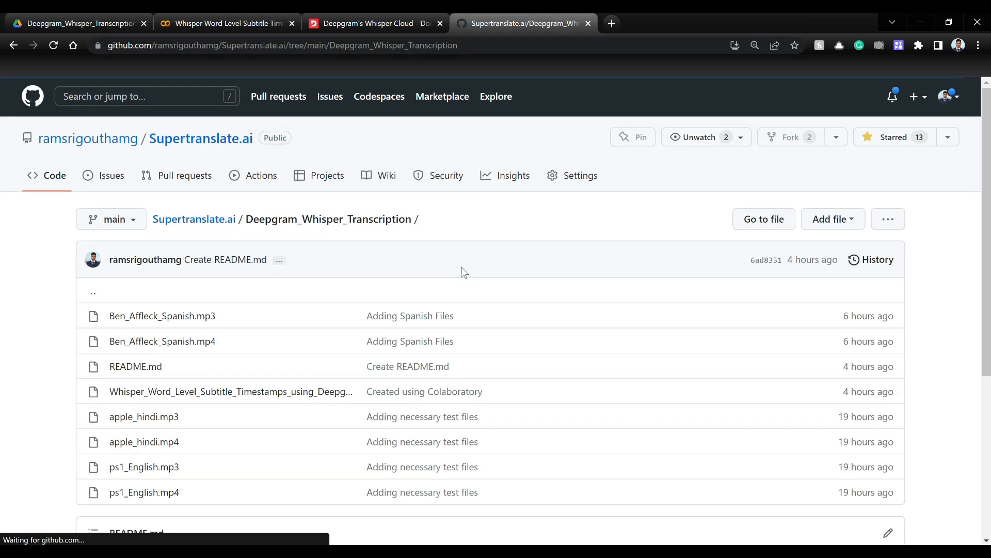
scroll("down", 3)
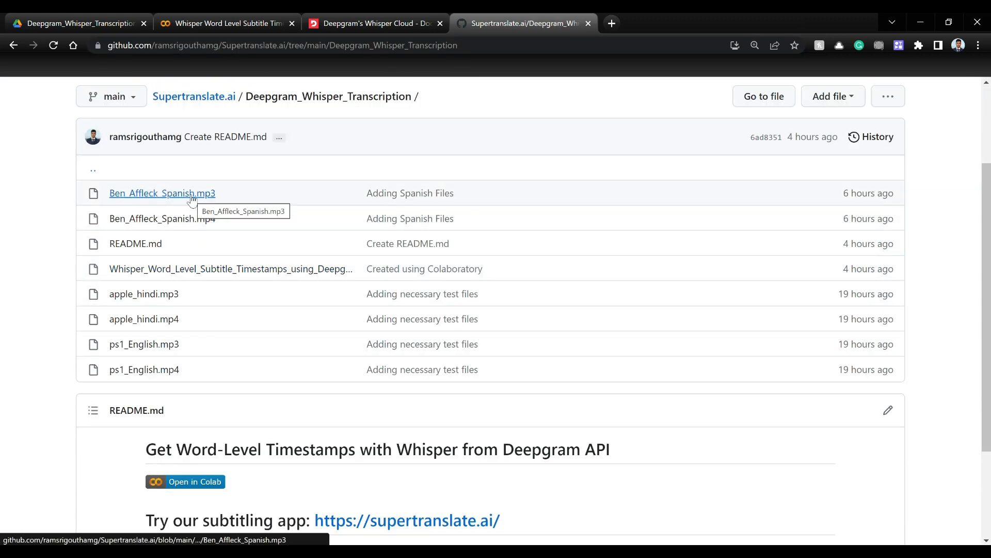
mouse_move(143, 319)
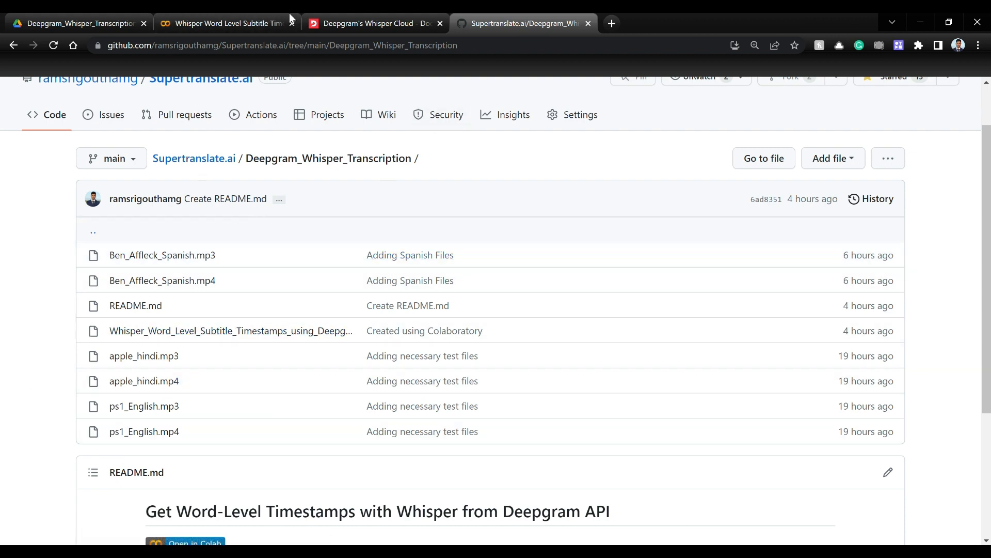
left_click(224, 24)
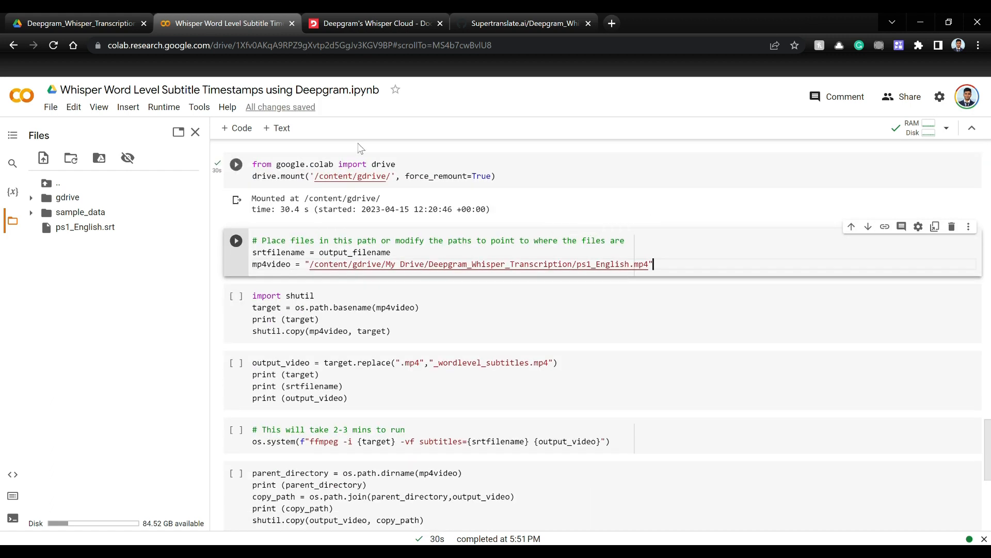
Step: Set the srt and mp4 paths and copy ps1_English.mp4 into the workspace
left_click(235, 241)
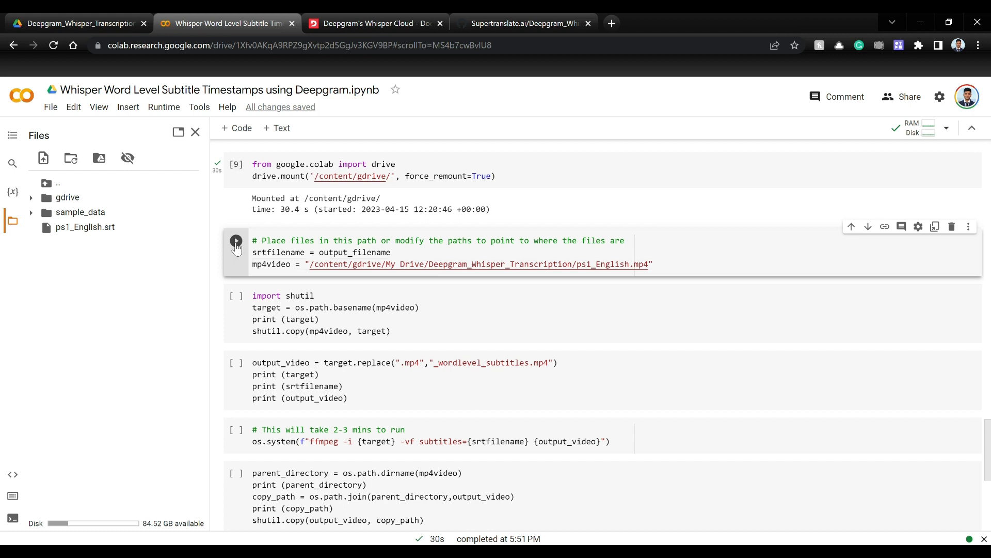
left_click(235, 241)
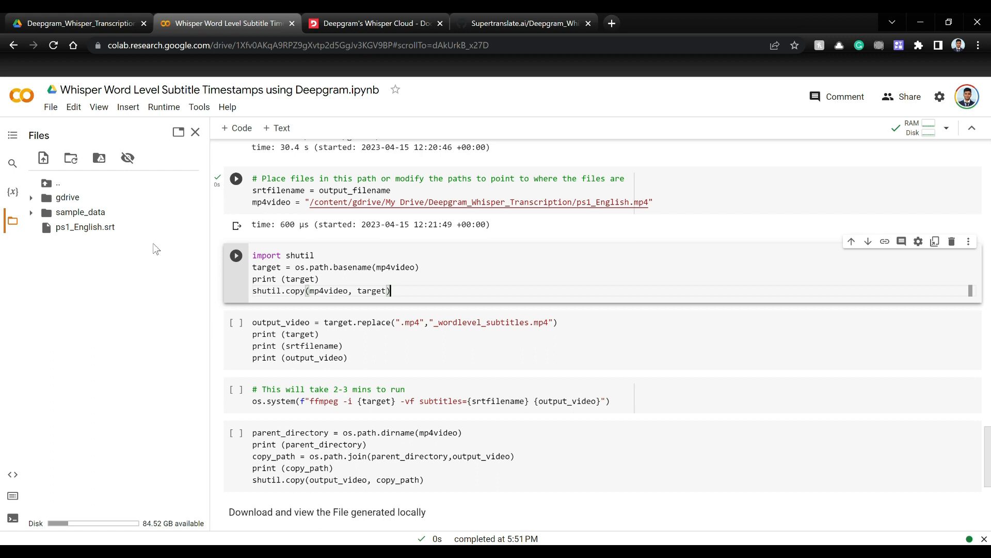
left_click(236, 255)
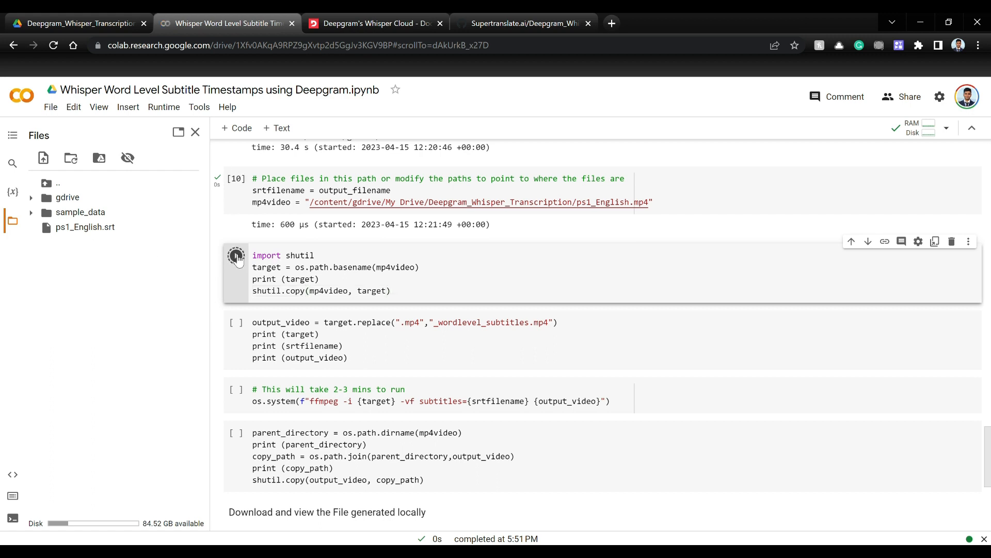
left_click(236, 255)
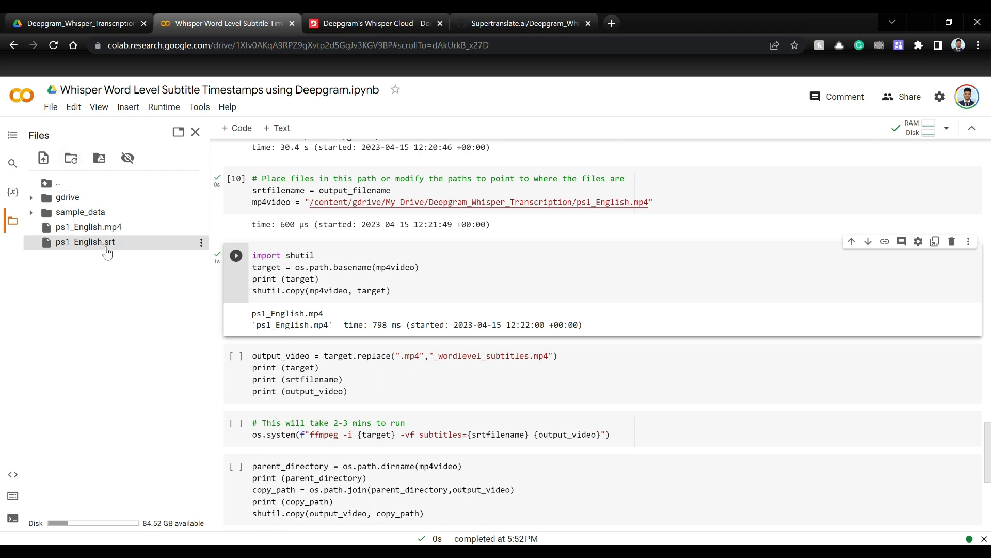
Step: Define the output video name ps1_English_wordlevel_subtitles.mp4
scroll("down", 3)
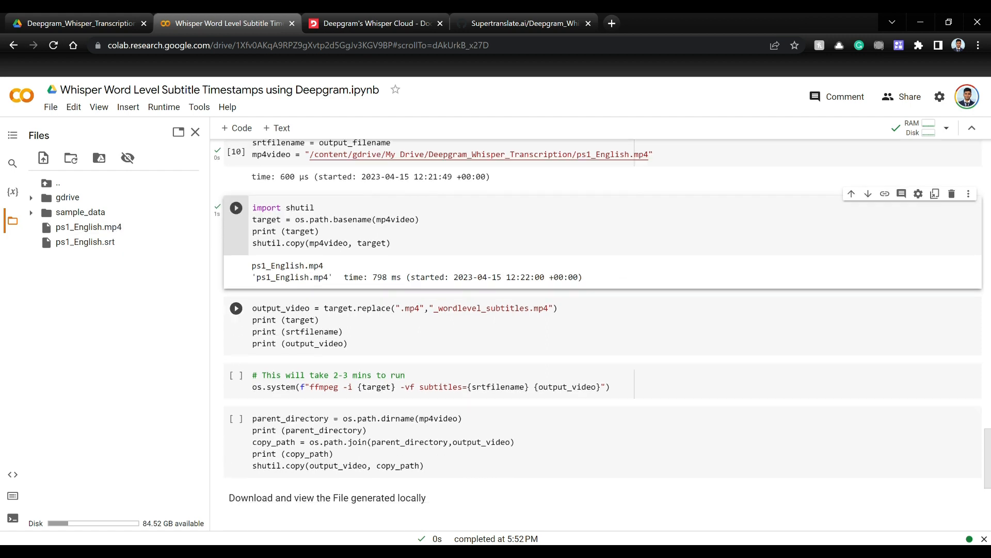
scroll("down", 3)
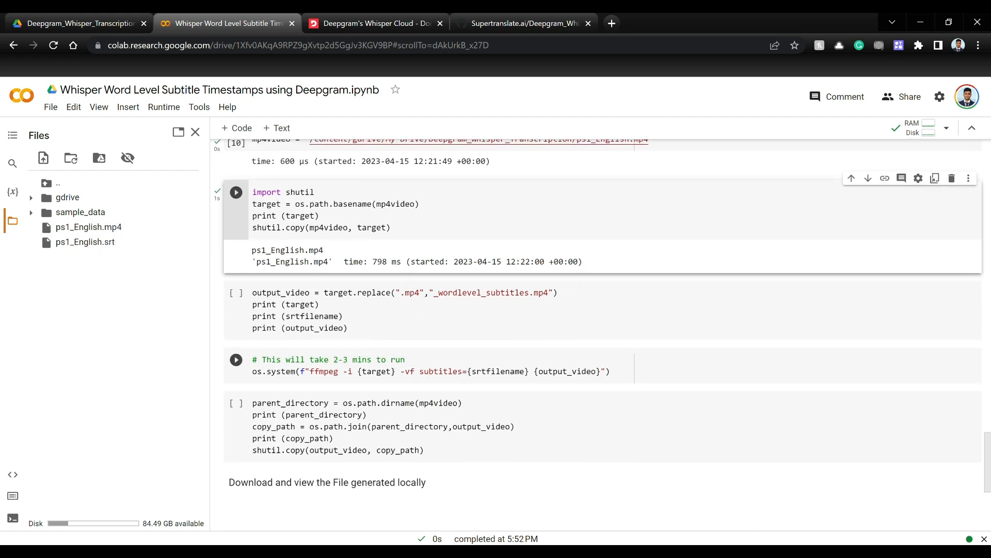
scroll("down", 3)
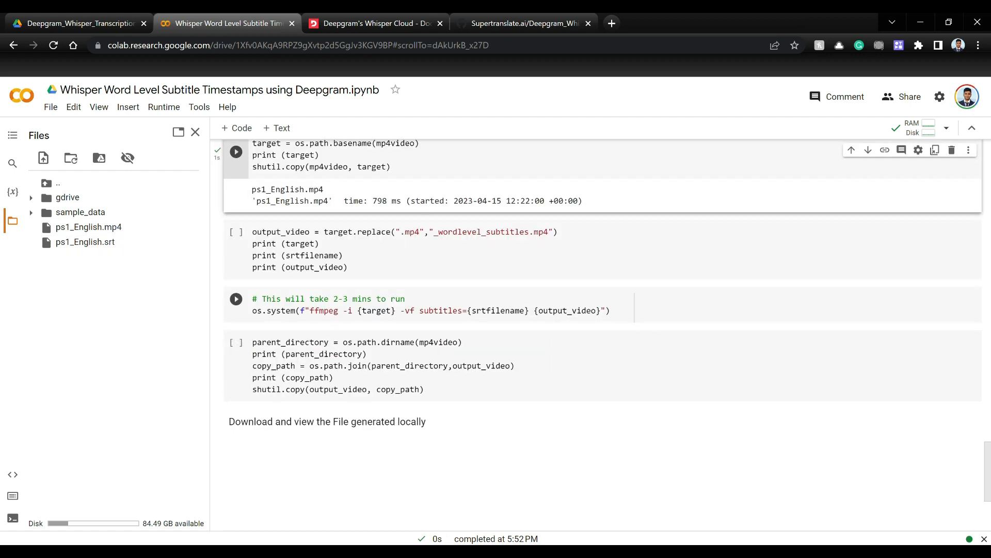
left_click(88, 226)
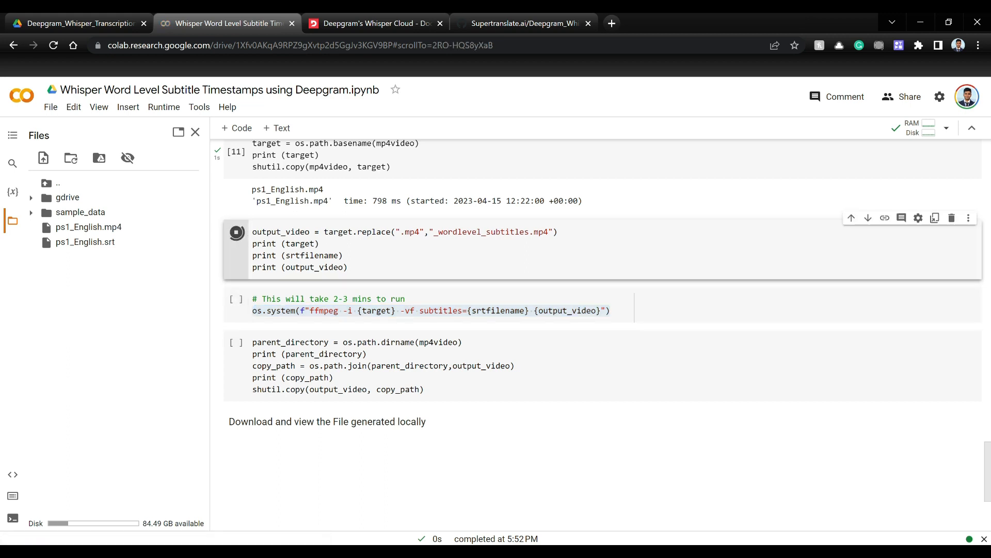
left_click(235, 233)
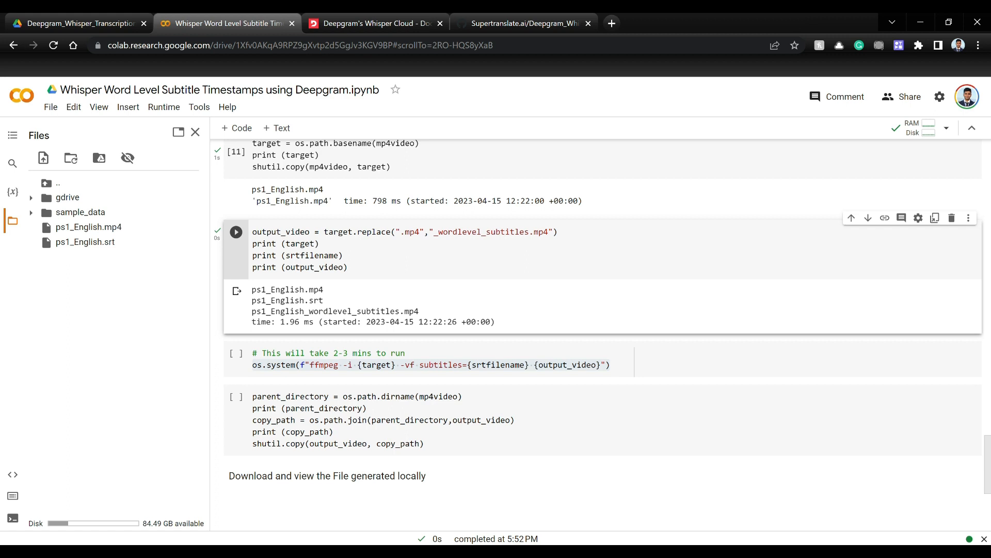
double_click(281, 232)
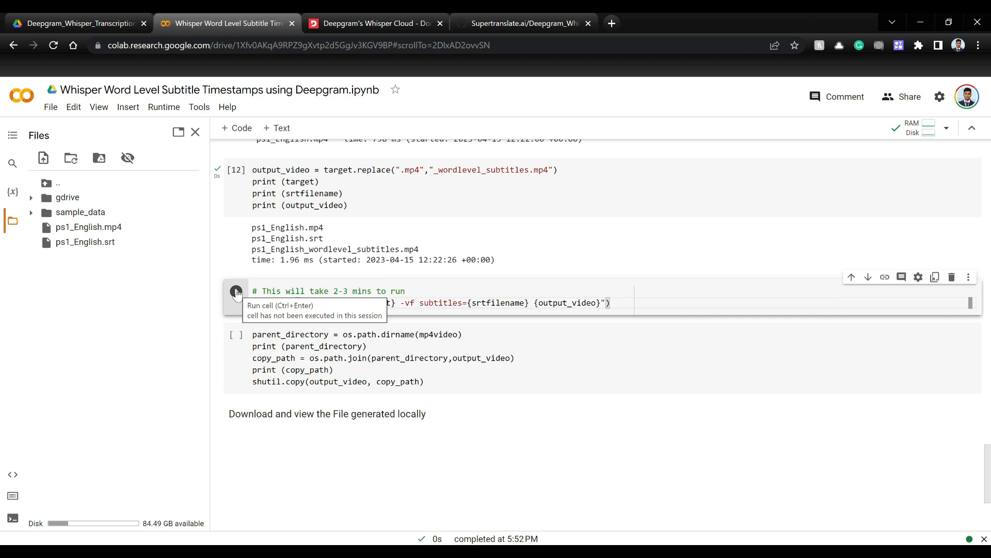
Step: Burn subtitles with ffmpeg and copy ps1_English_wordlevel_subtitles.mp4 to the Drive project folder
left_click(236, 291)
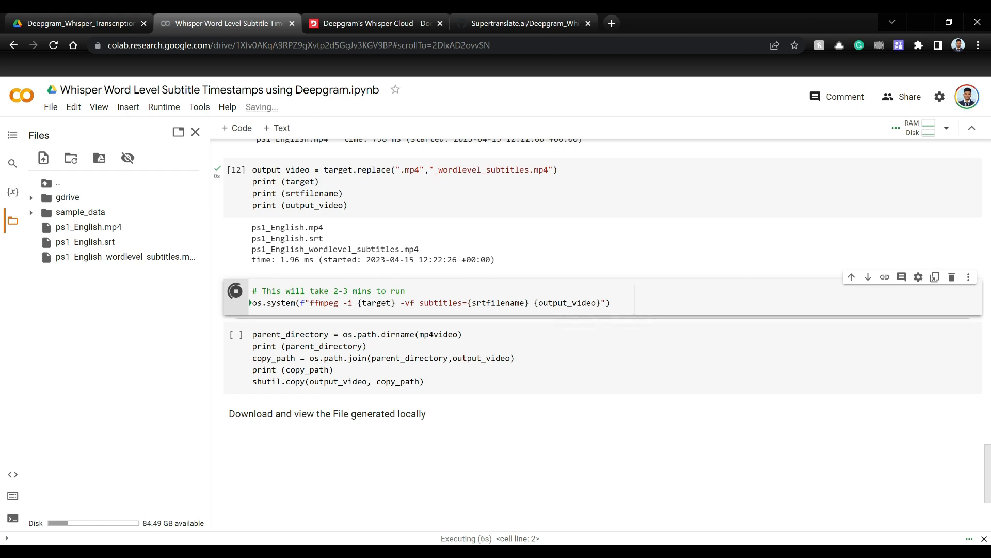
mouse_move(550, 288)
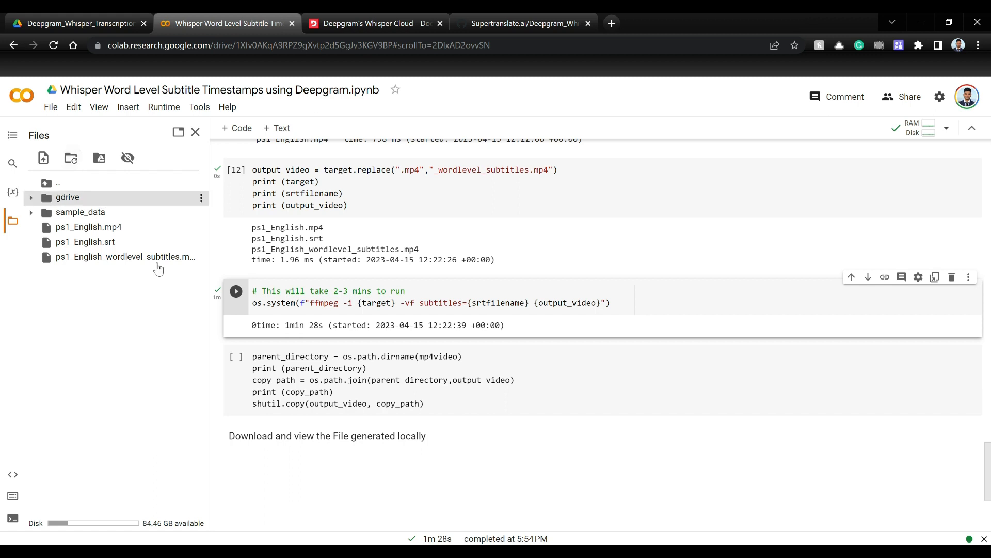
left_click(124, 258)
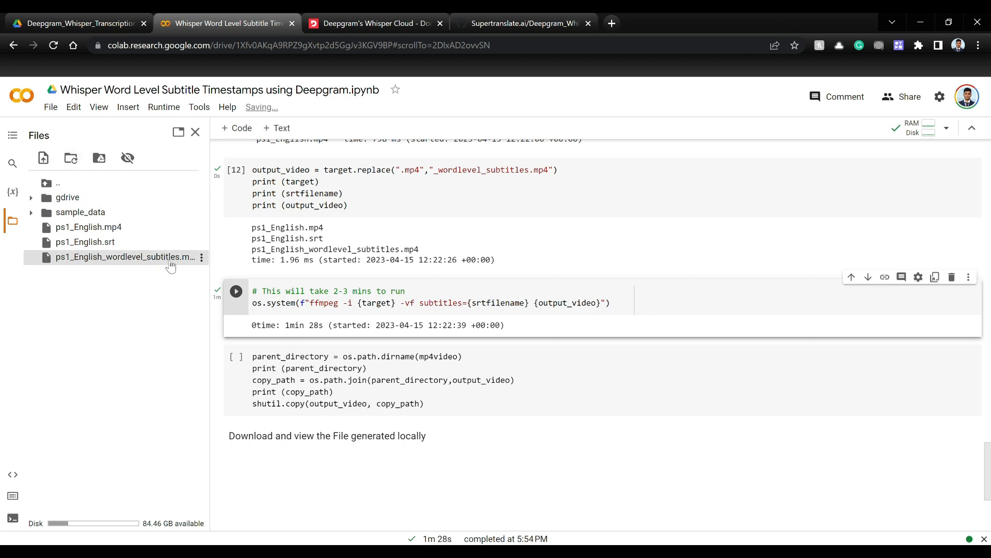
mouse_move(85, 242)
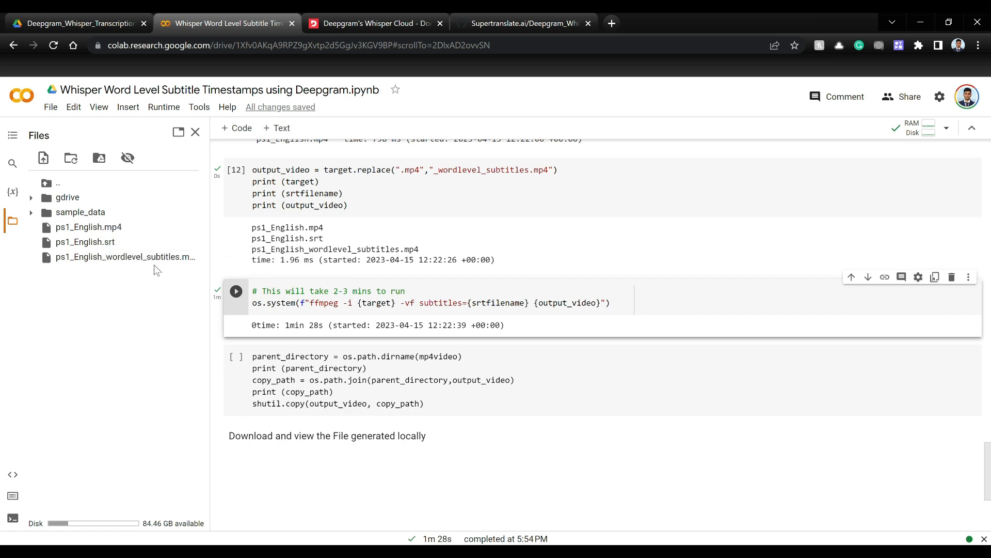
right_click(124, 257)
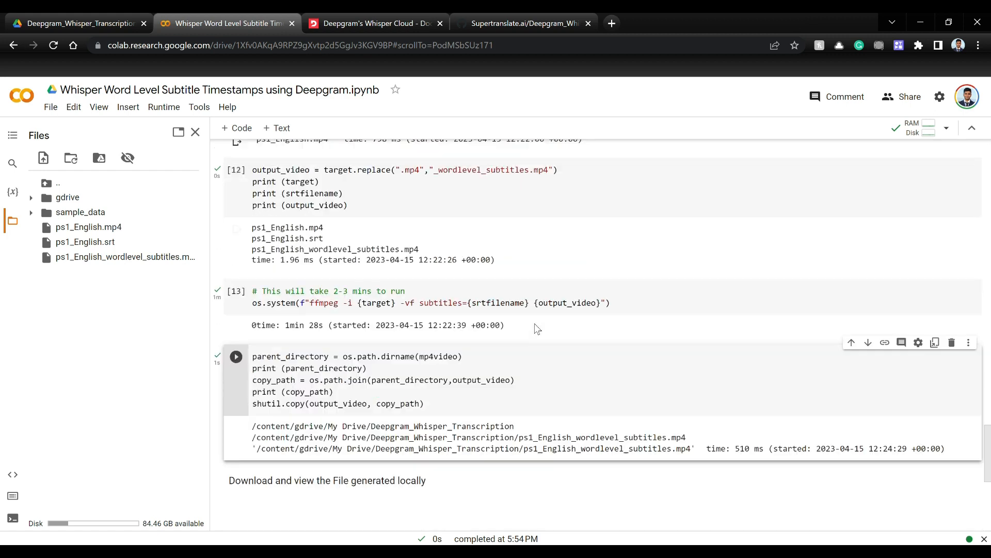
left_click(76, 23)
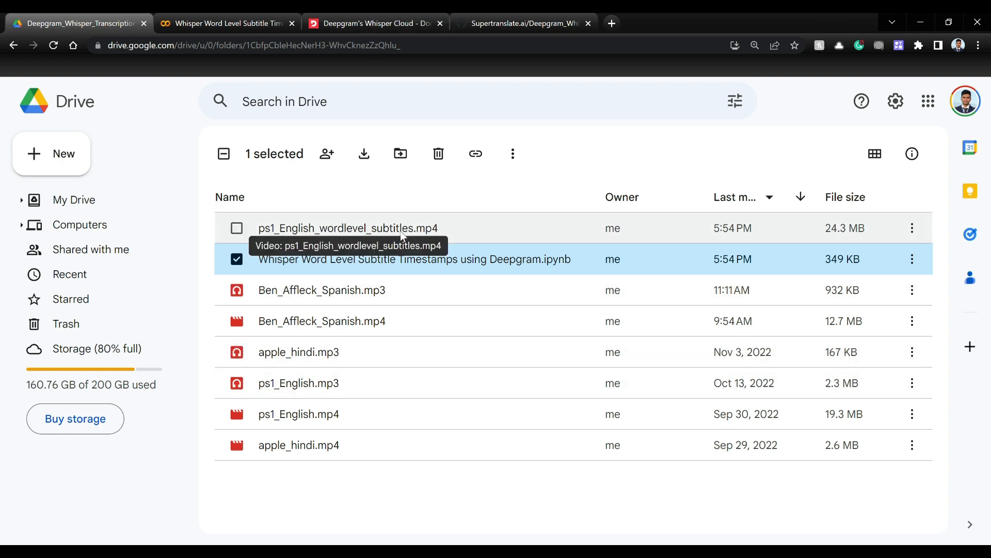
Step: Check ps1_English_wordlevel_subtitles.mp4 in the Drive project folder
left_click(226, 24)
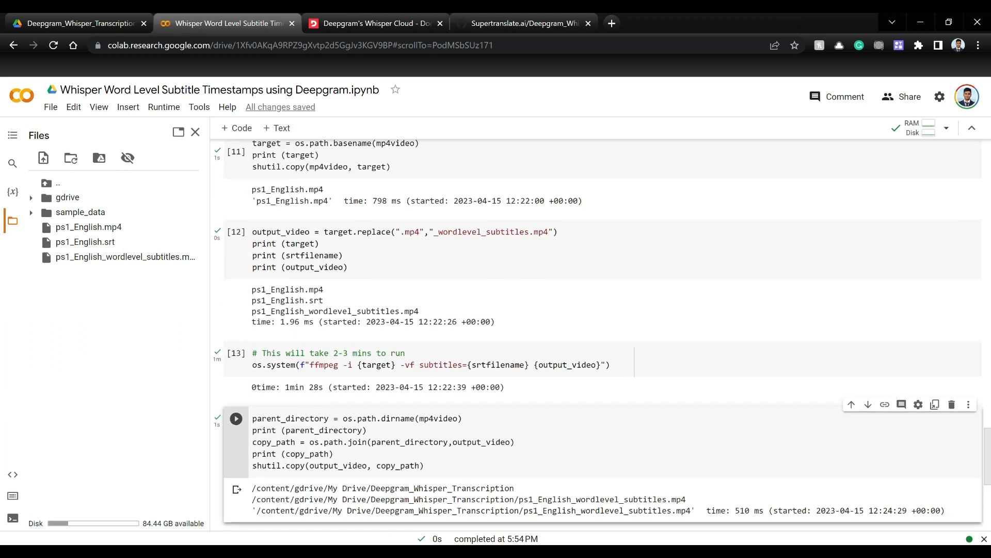
scroll("down", 3)
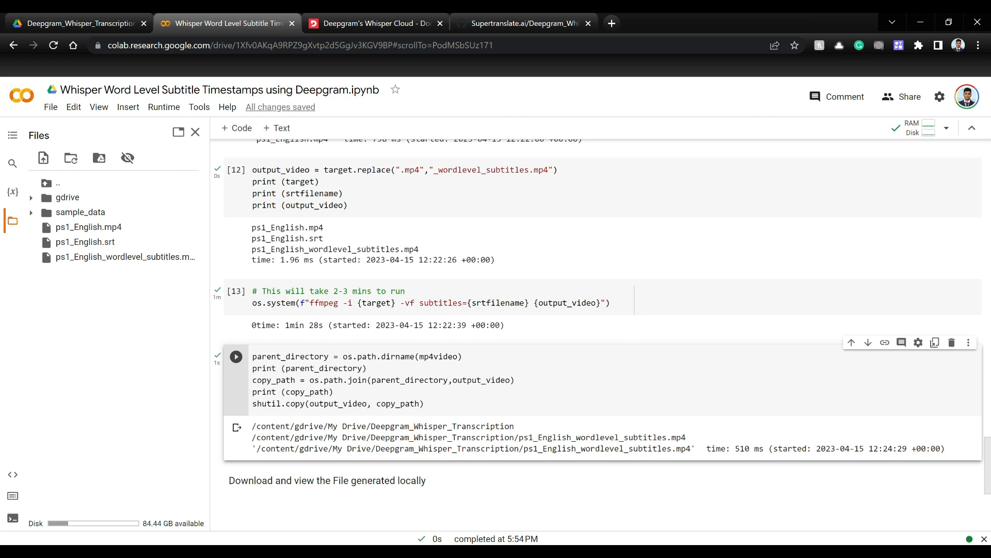
Step: View the Supertranslate.ai repository README on GitHub
left_click(524, 24)
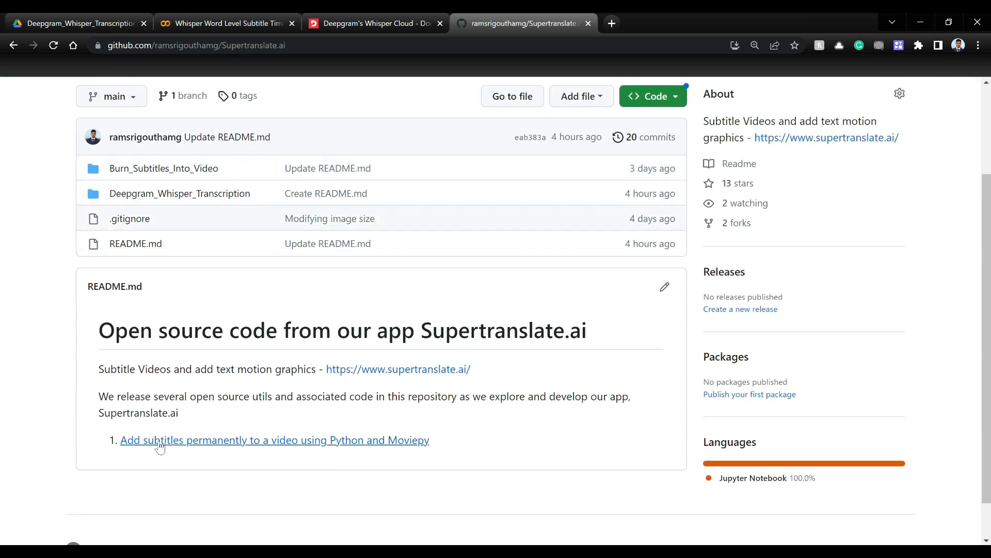
mouse_move(177, 444)
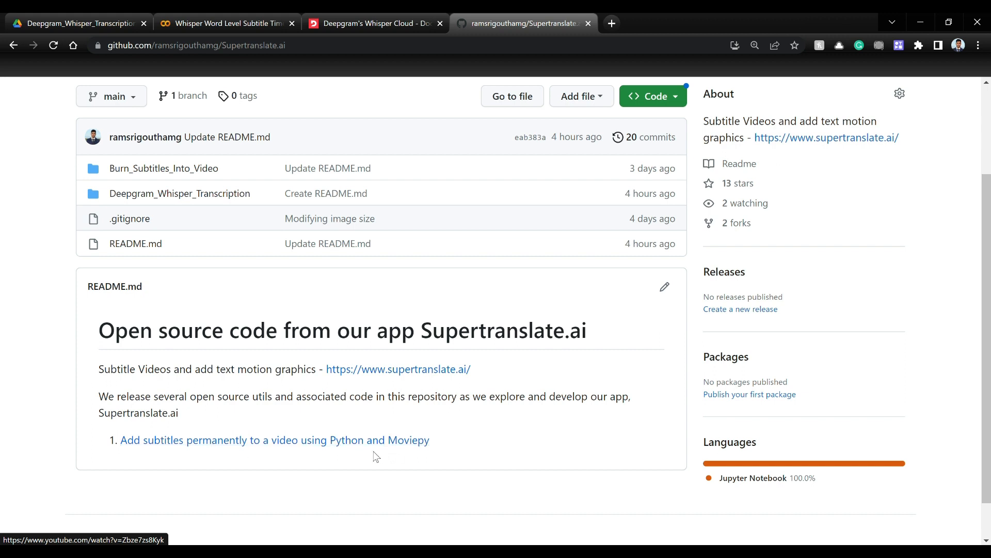
mouse_move(379, 451)
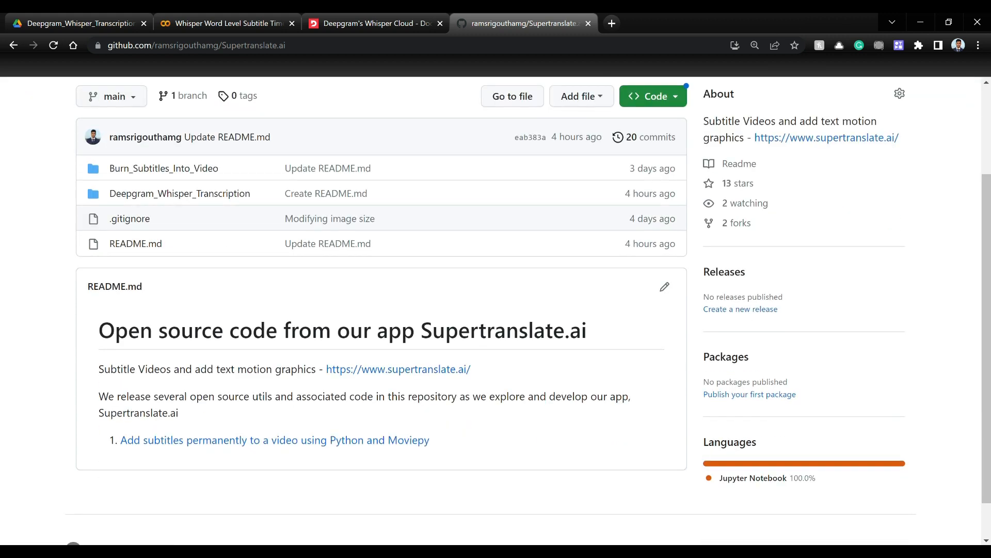
Step: Return to the Colab notebook listing ps1_English.srt and the subtitled mp4
left_click(226, 24)
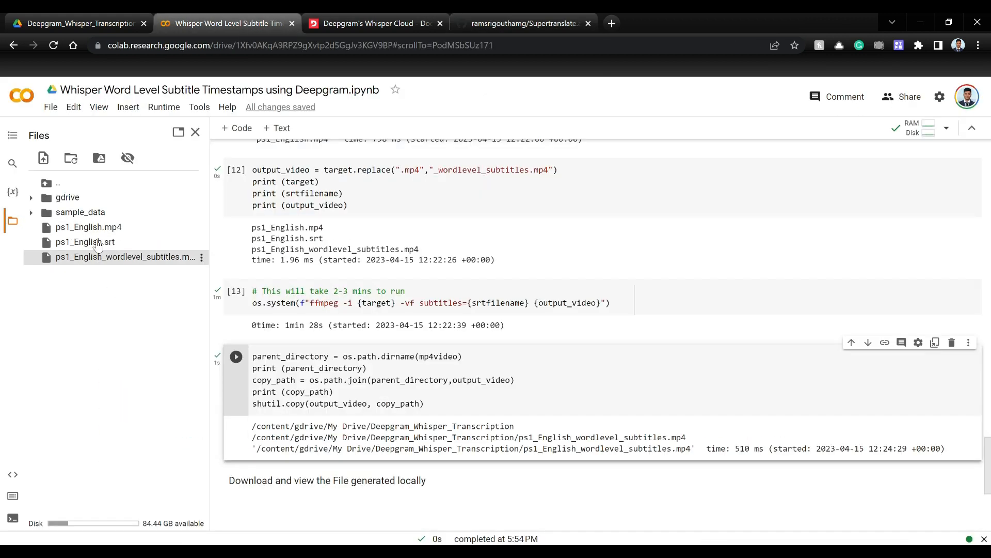
mouse_move(85, 241)
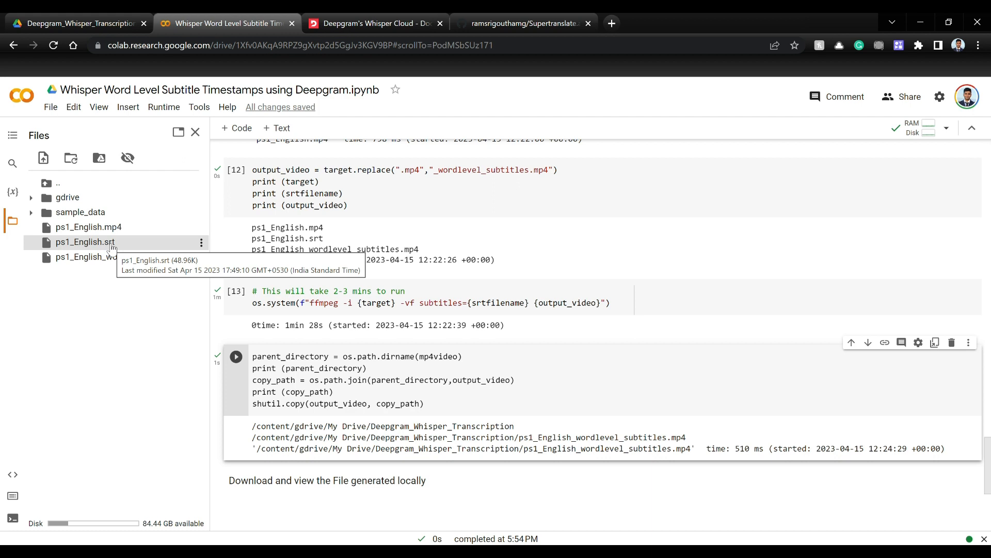
mouse_move(89, 226)
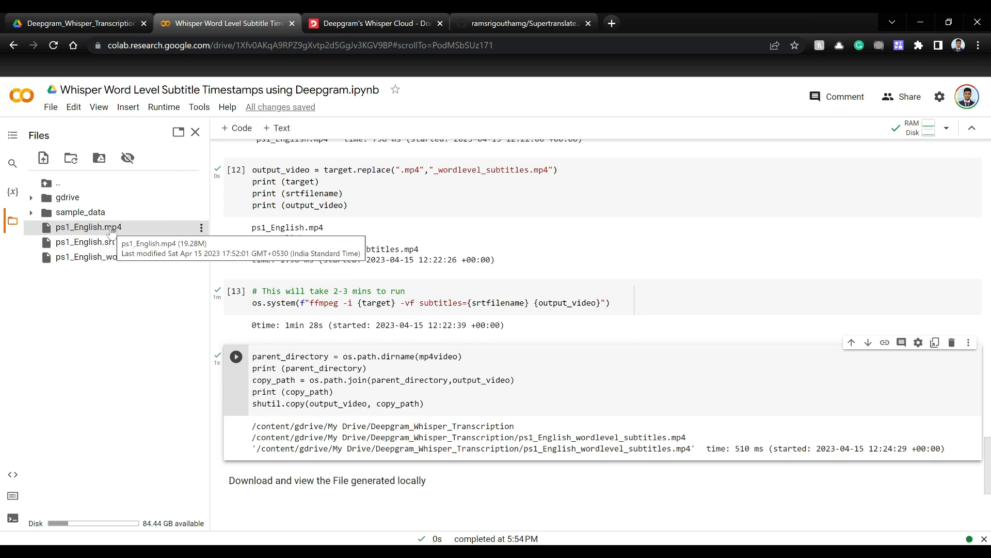